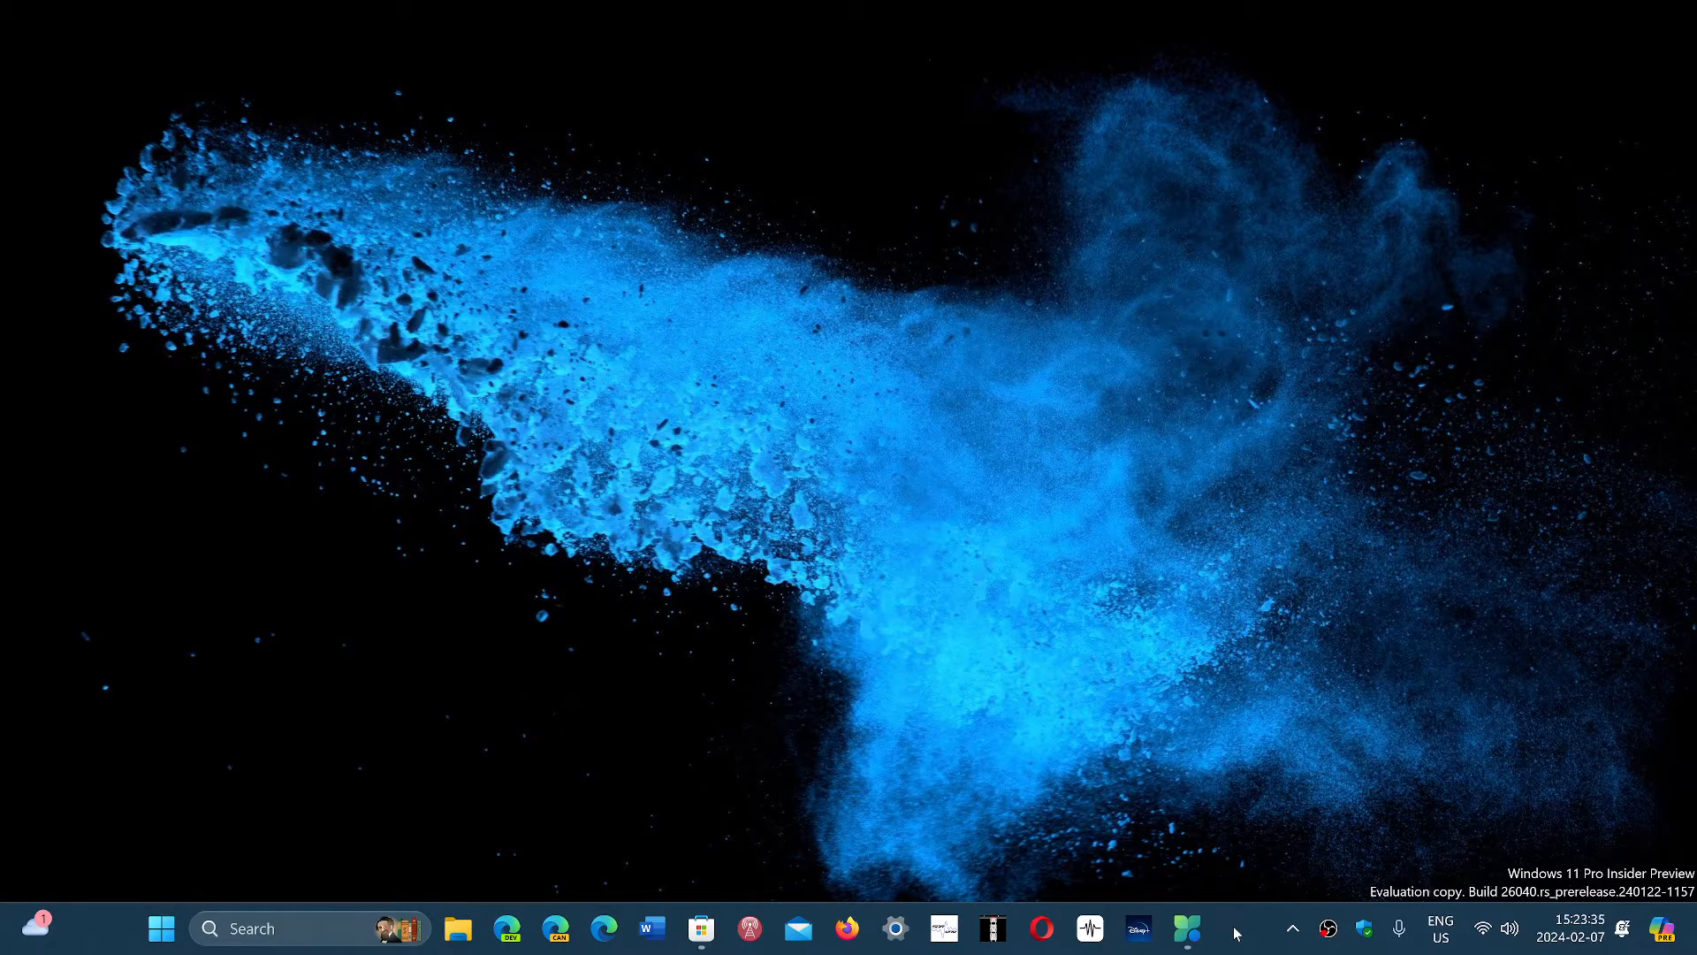
mouse_move(1187, 928)
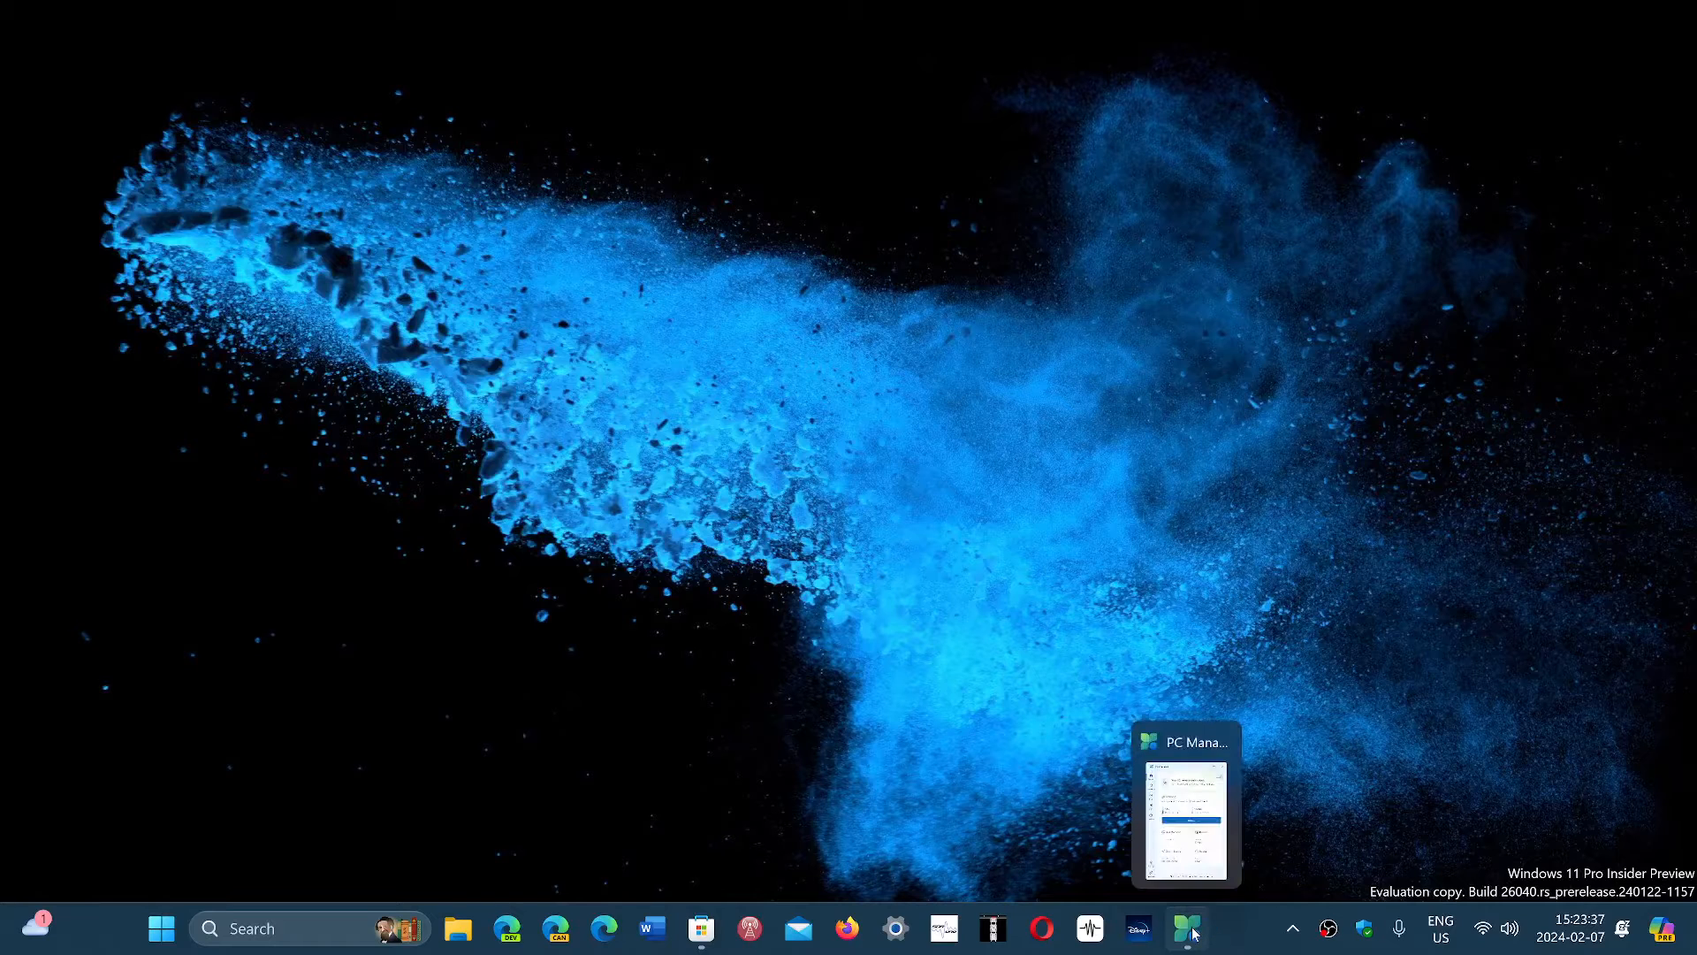
Restore the PC Manager window from the taskbar, showing the Home page with PC boost
click(1188, 928)
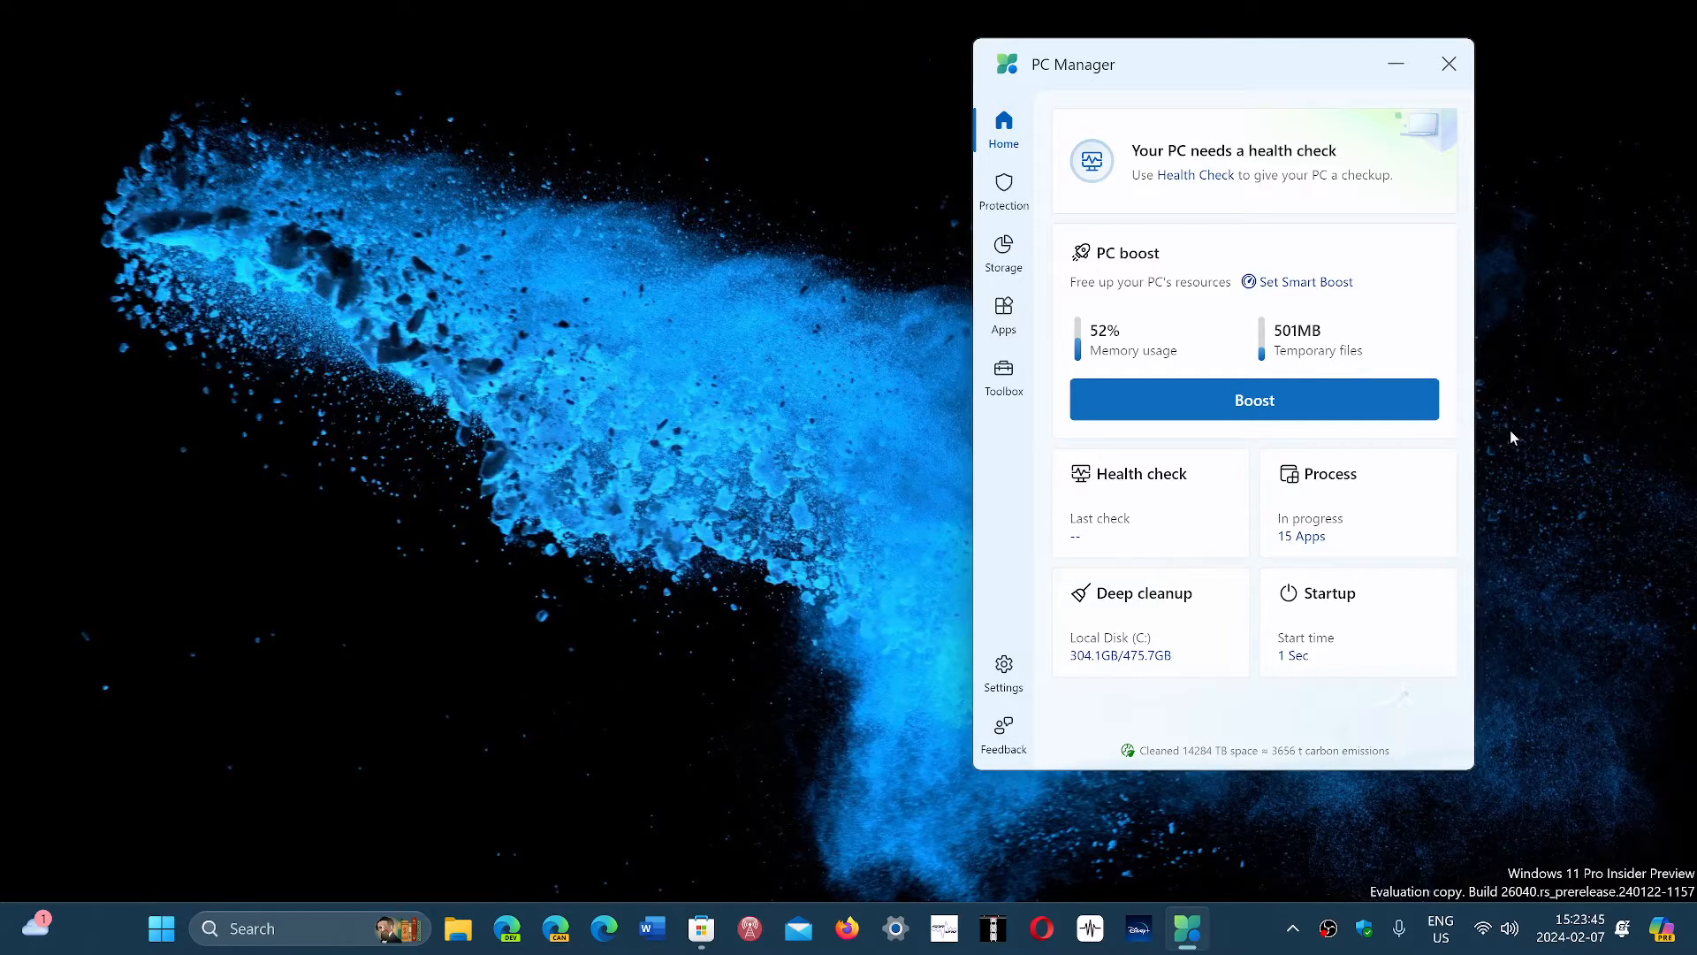
mouse_move(1253, 399)
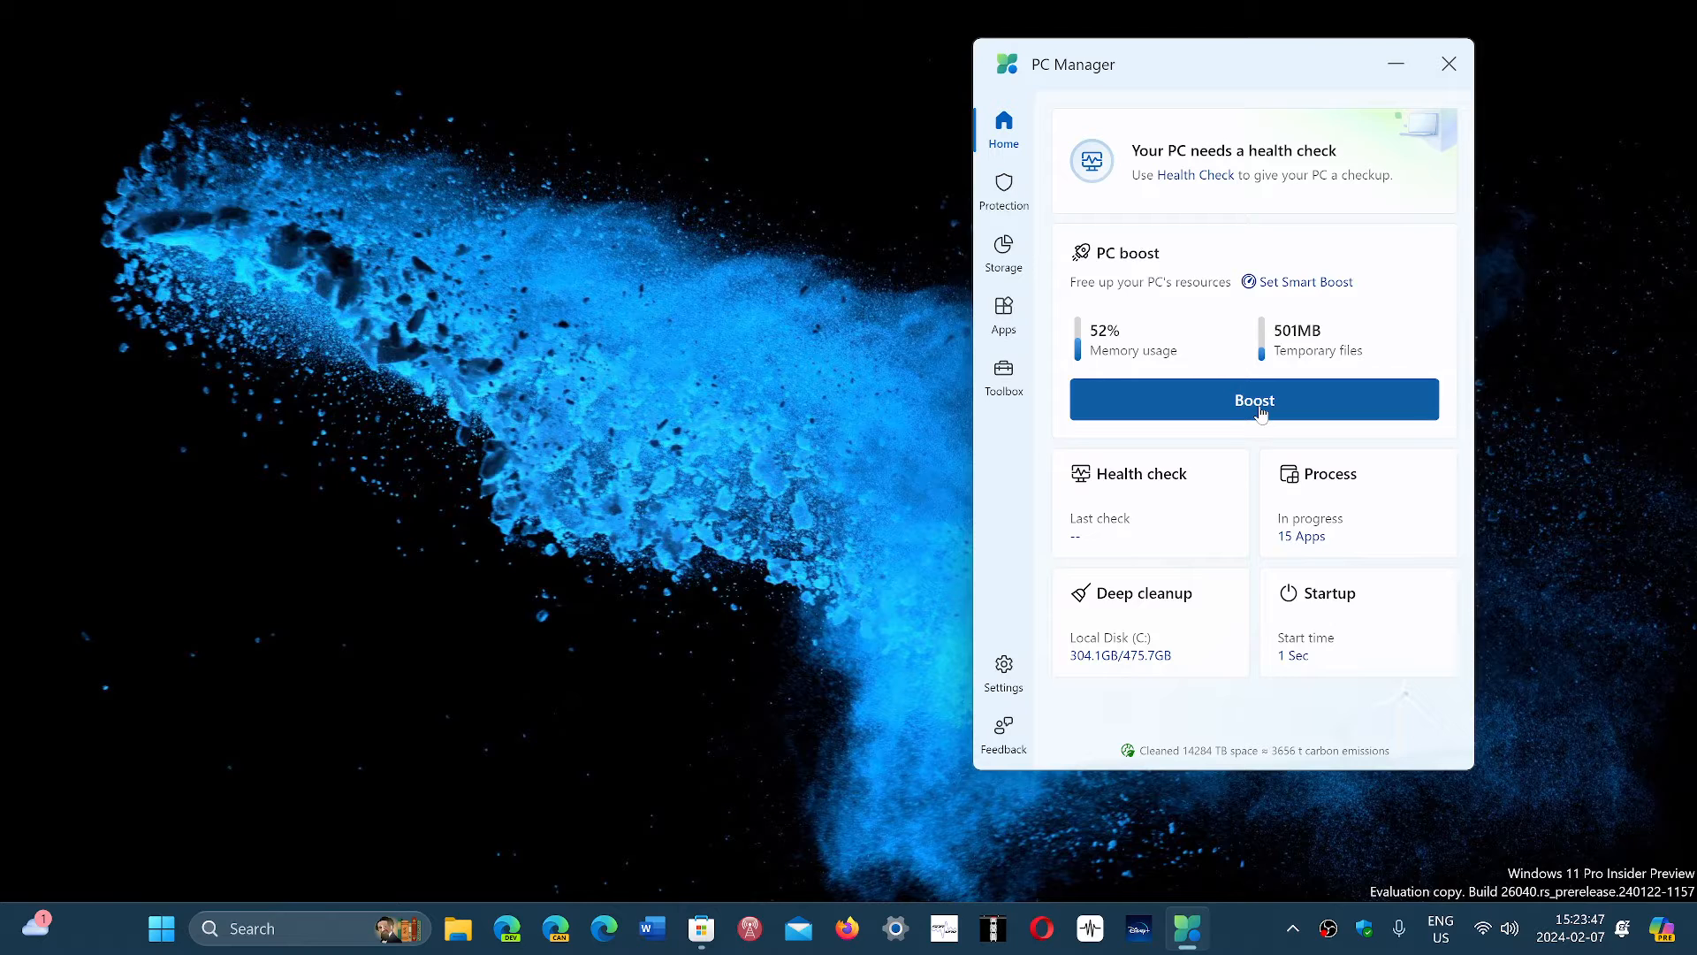
Run PC boost, releasing 501MB of temporary files and lowering memory usage to 42%
click(1254, 398)
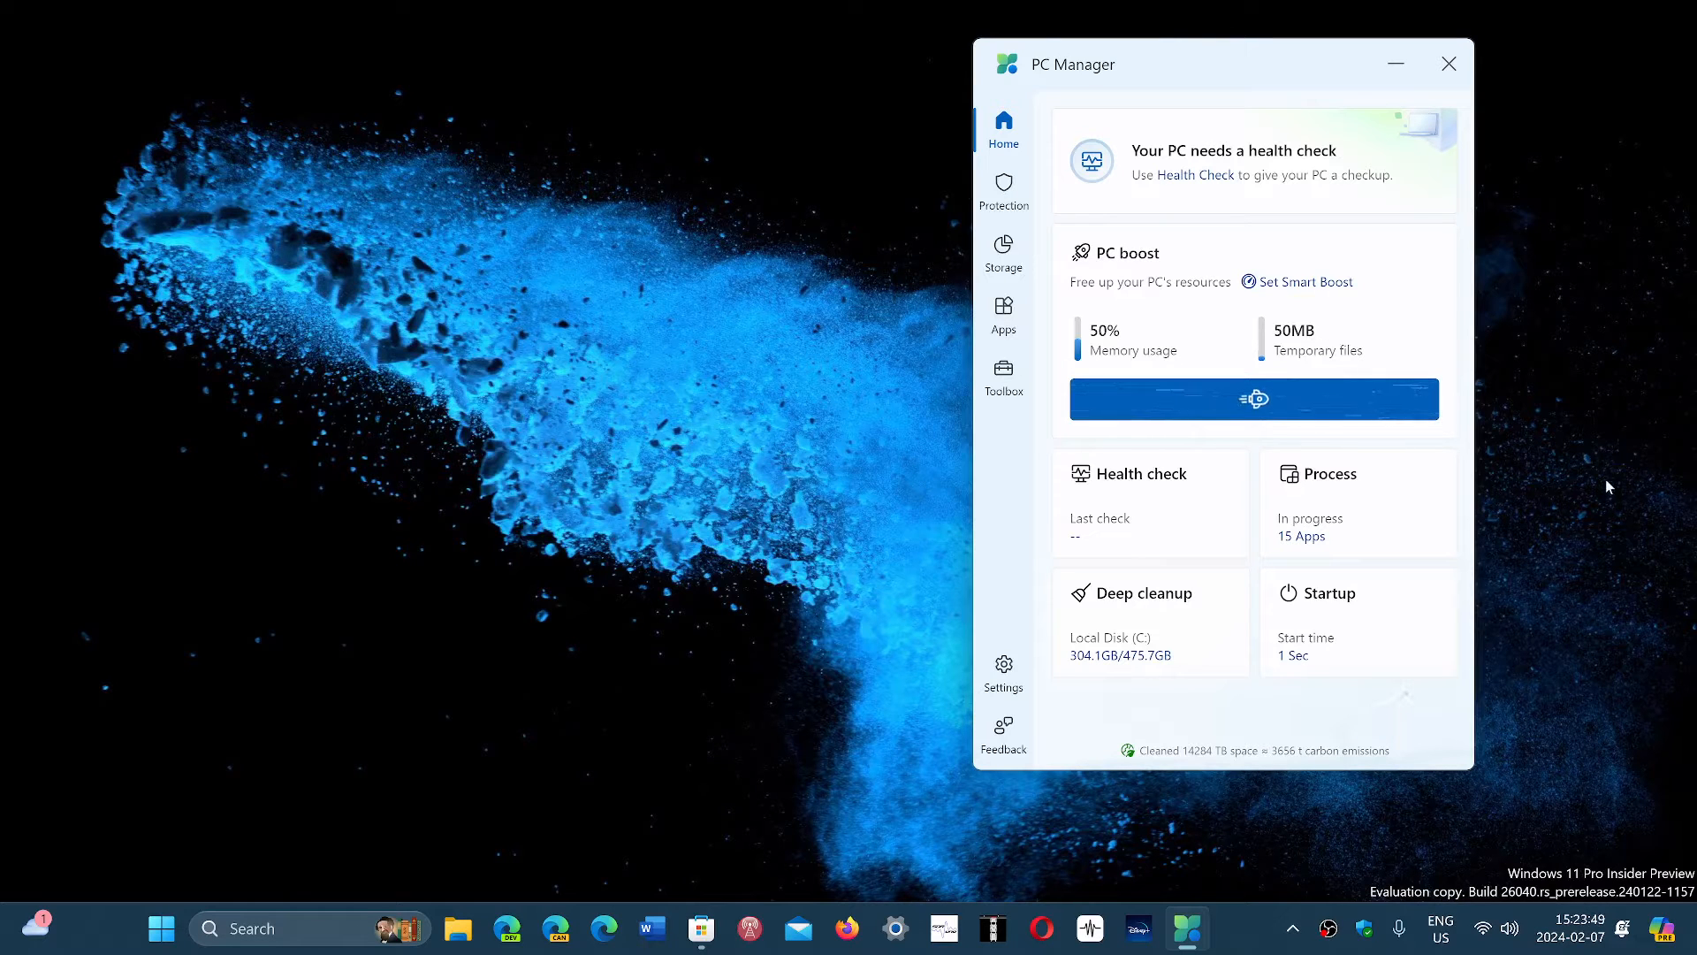
click(1253, 399)
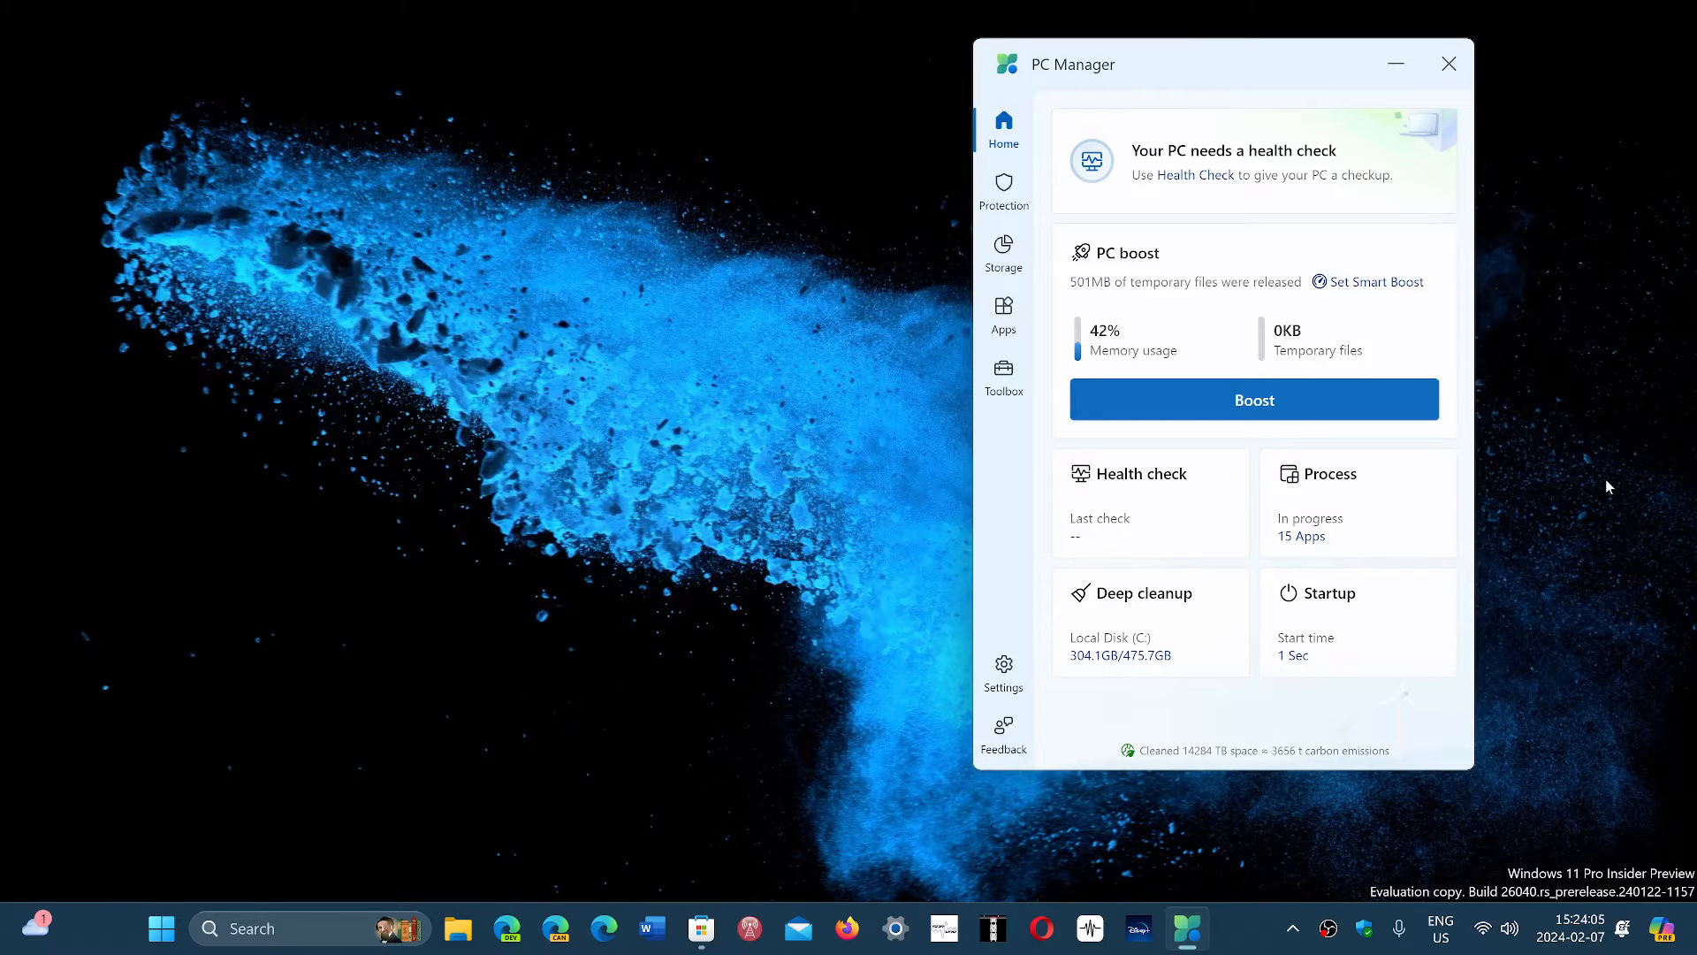
mouse_move(1550, 580)
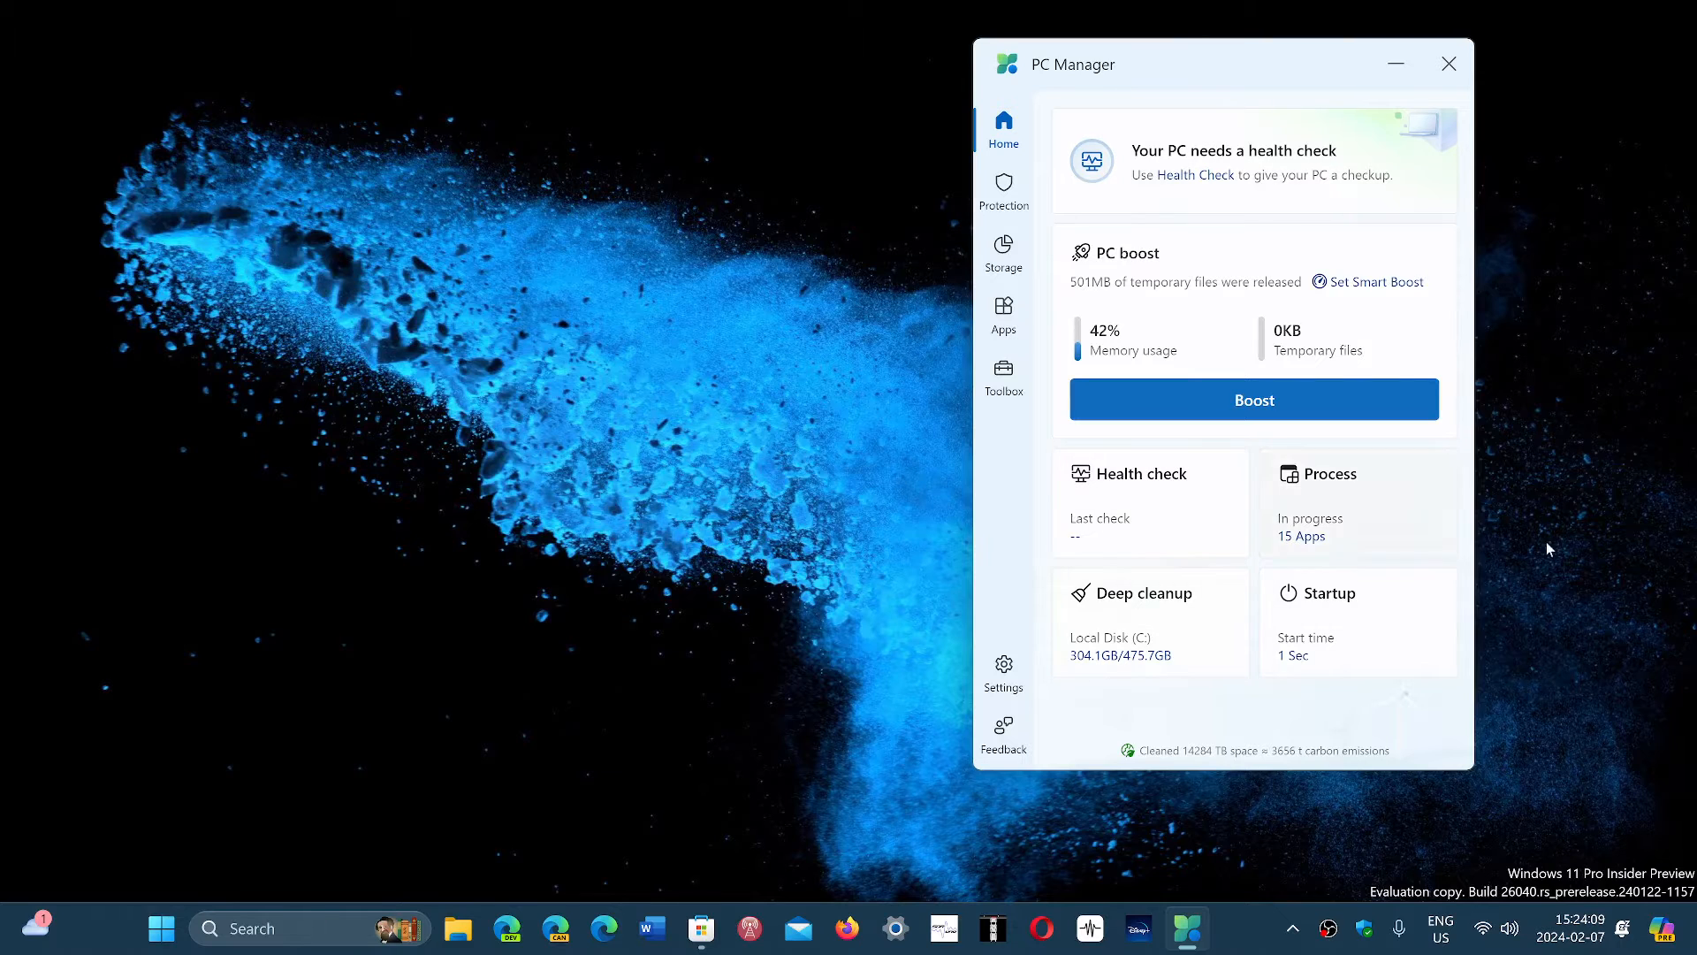
mouse_move(1564, 671)
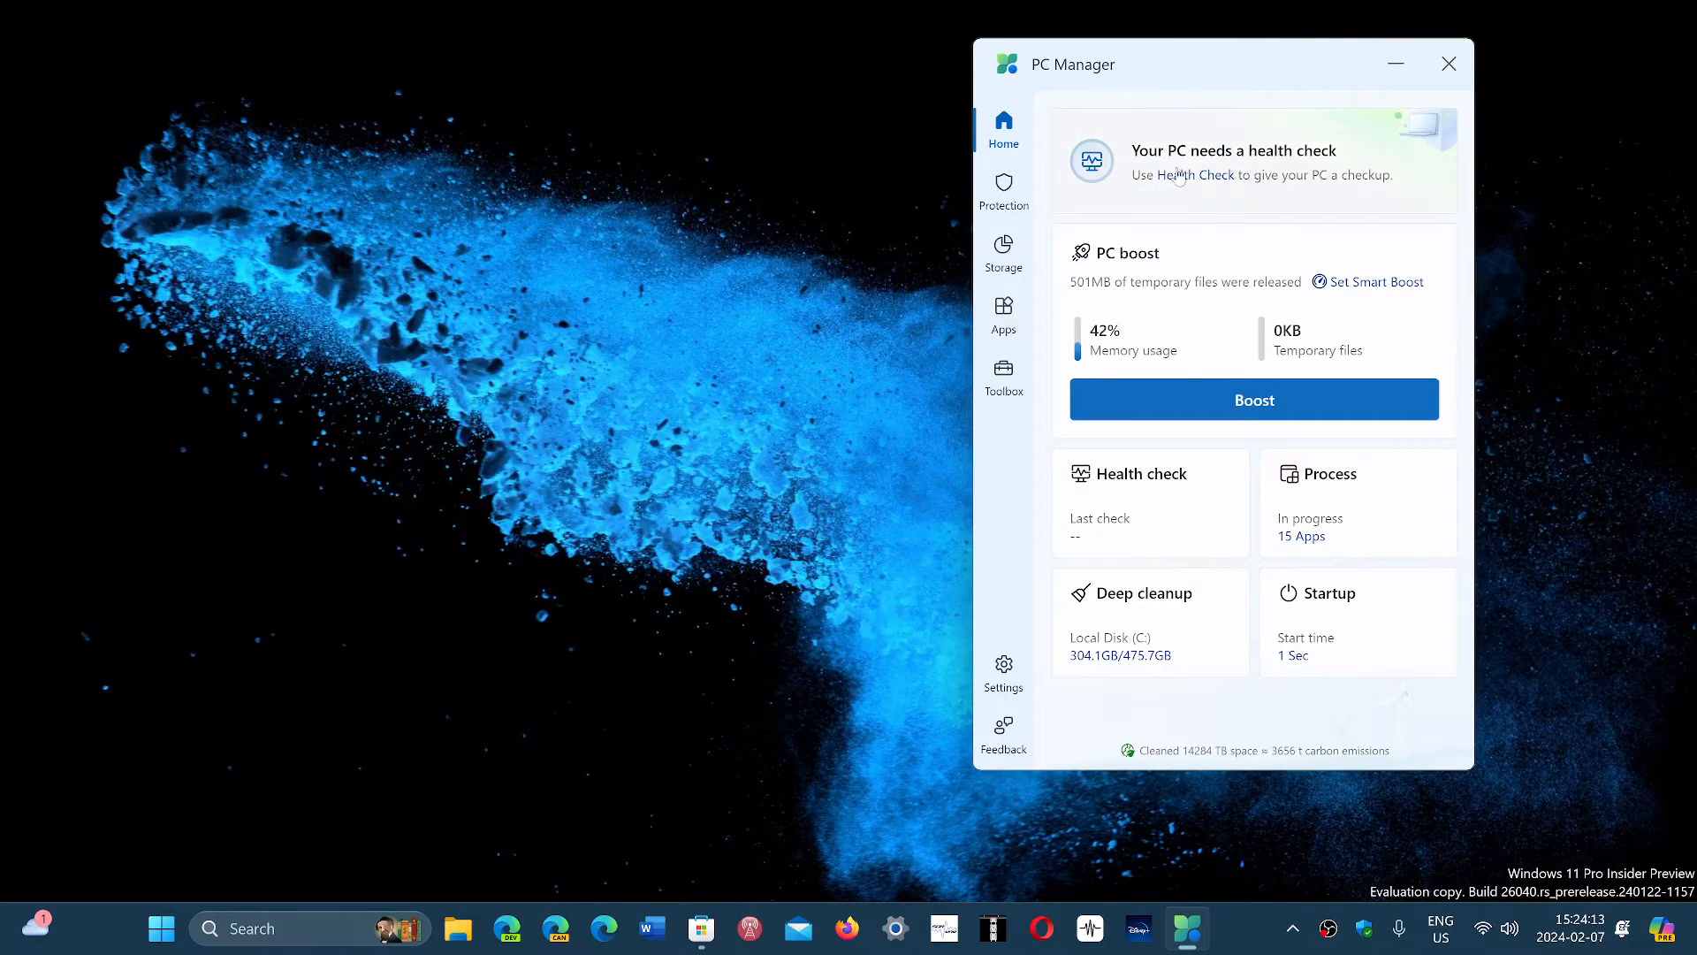
Show the Protection page with virus scan, Windows update, and taskbar repair options
click(1003, 191)
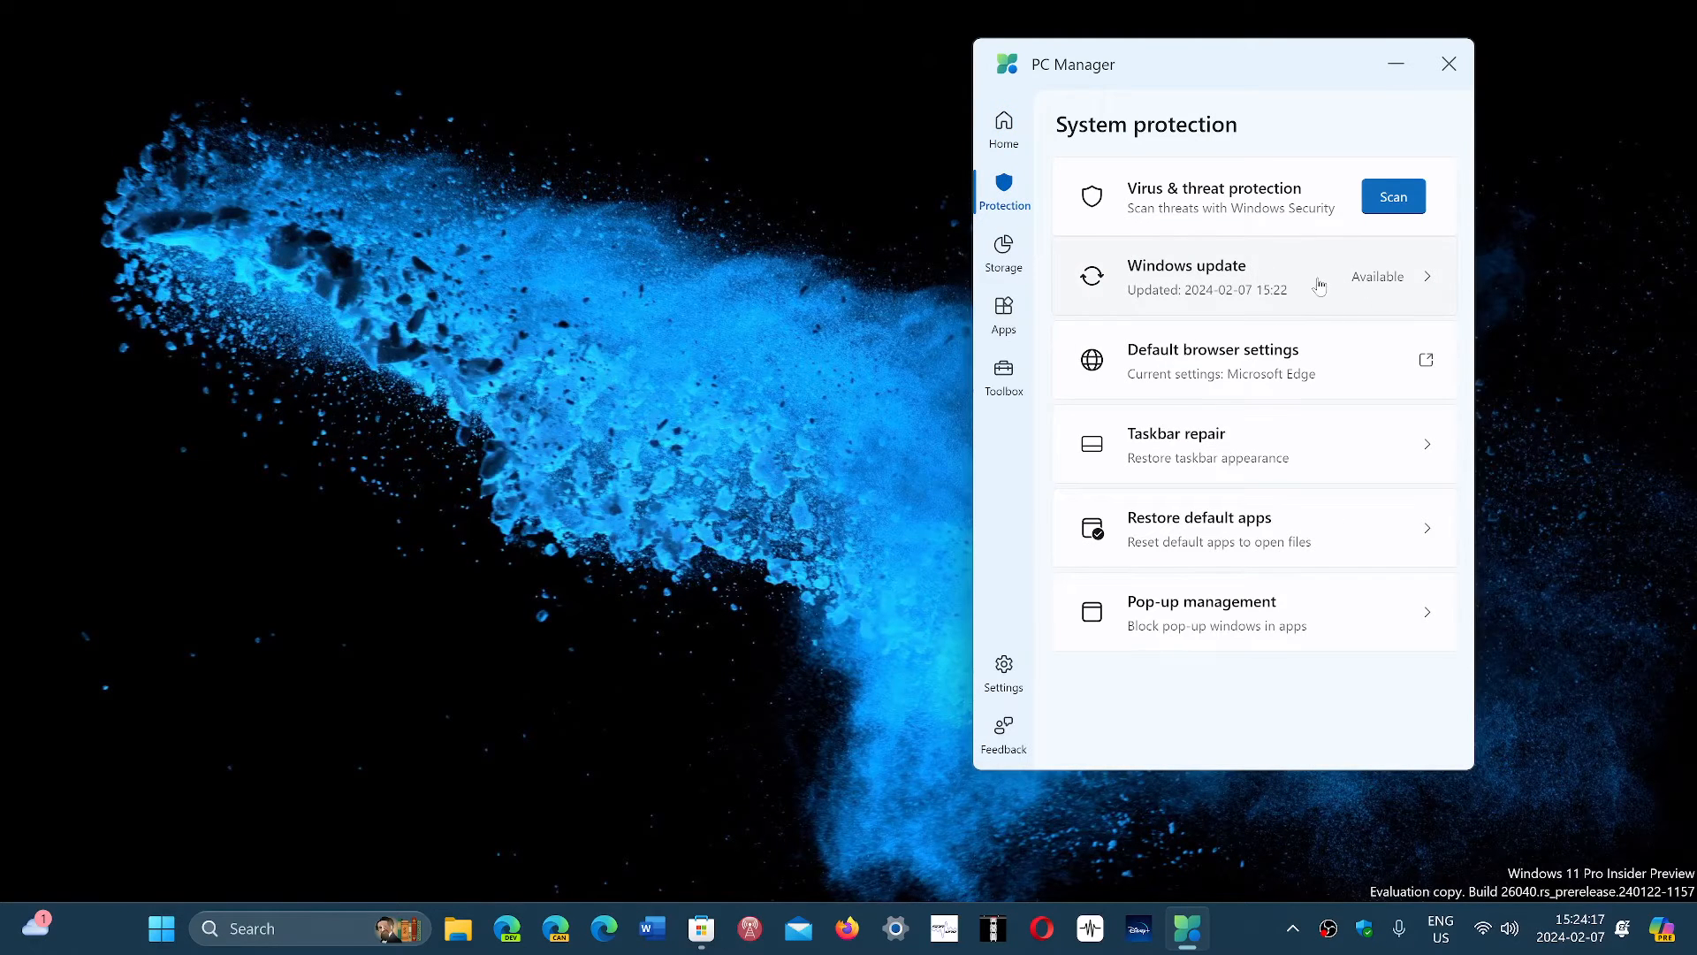
mouse_move(1313, 328)
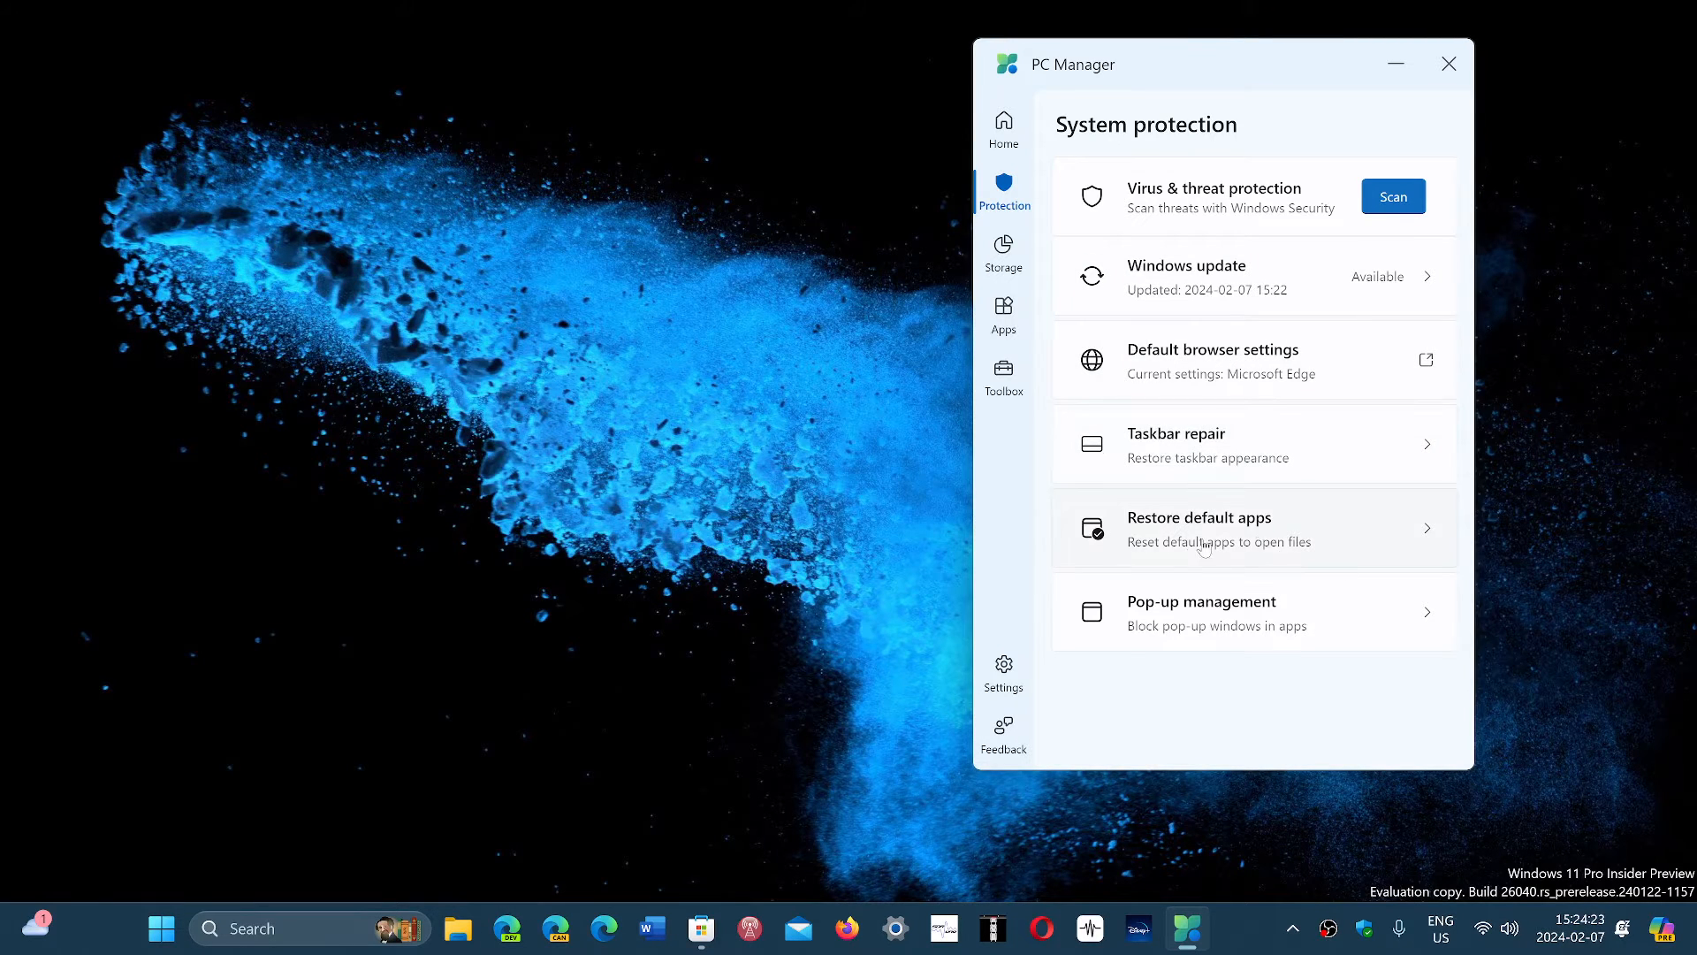
mouse_move(1207, 580)
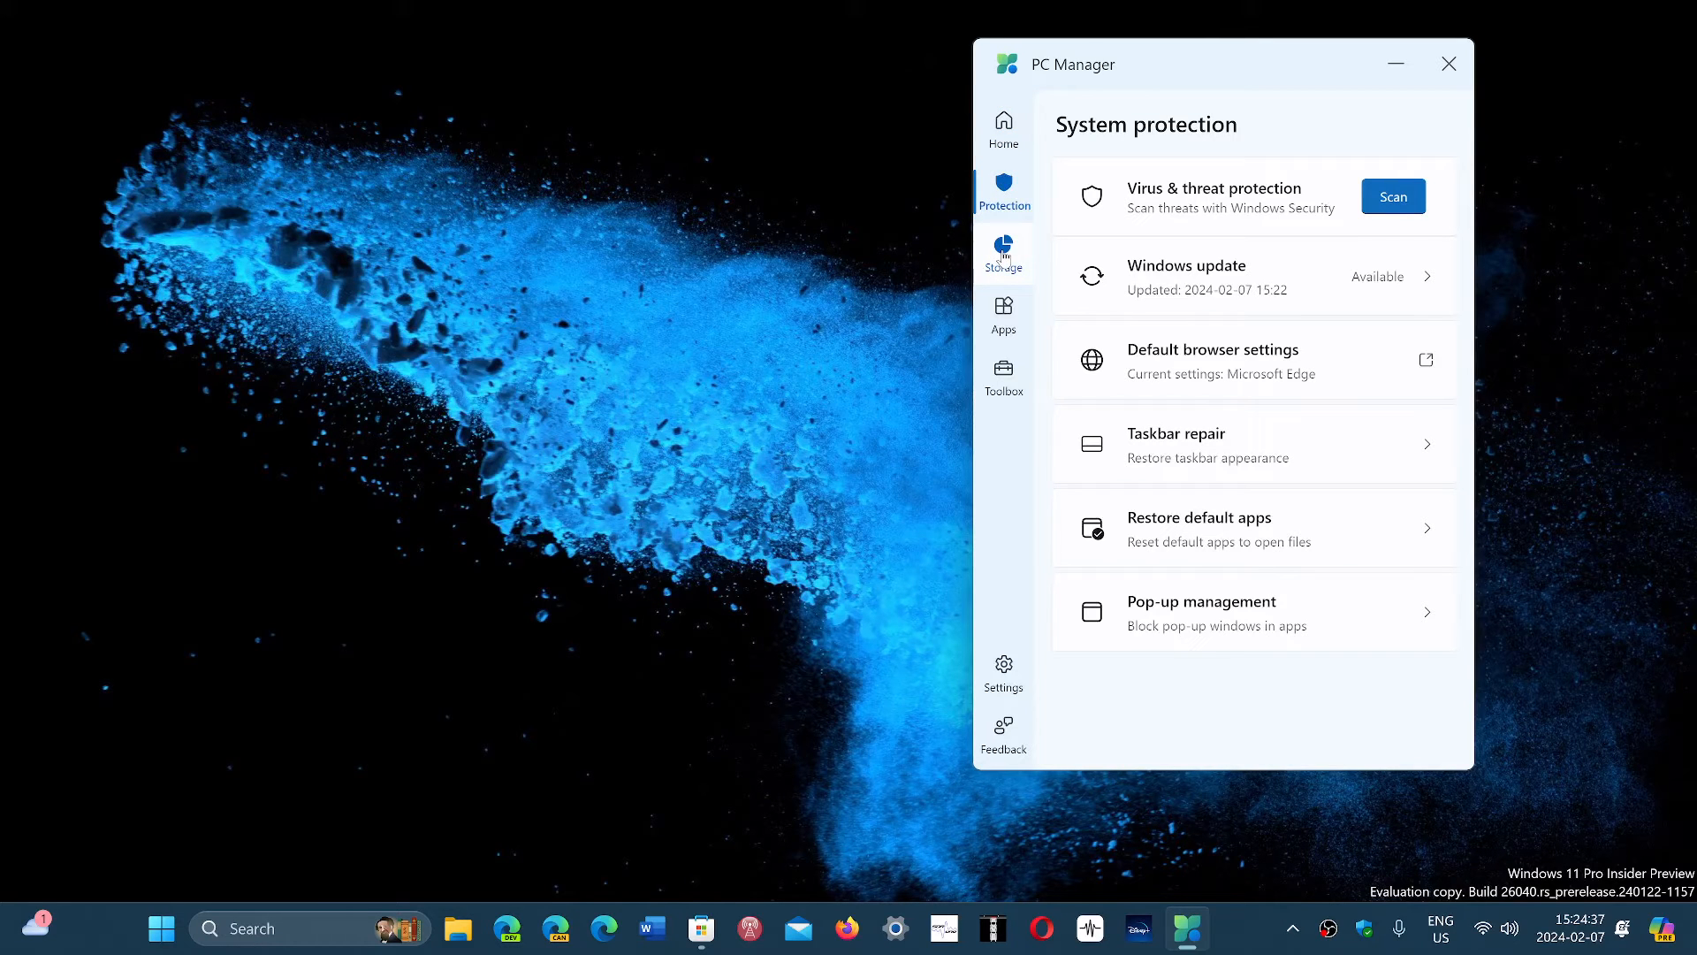
Show the Storage page with C: drive usage, deep cleanup, large files and Storage sense
click(1003, 256)
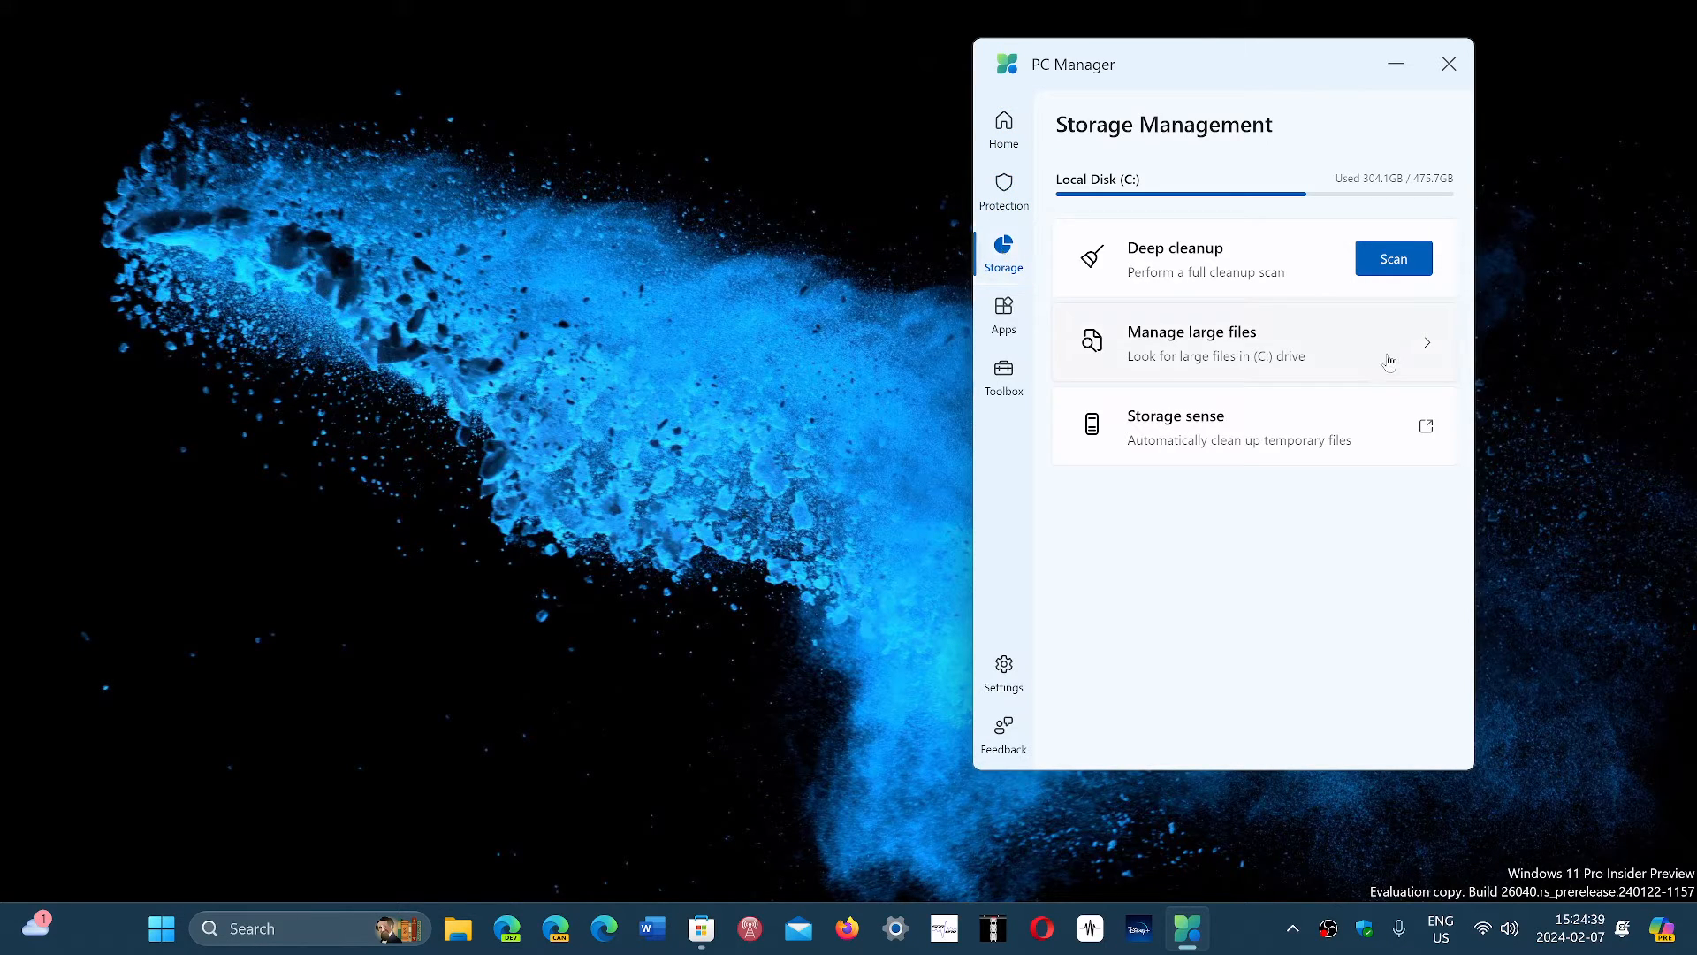
mouse_move(1394, 223)
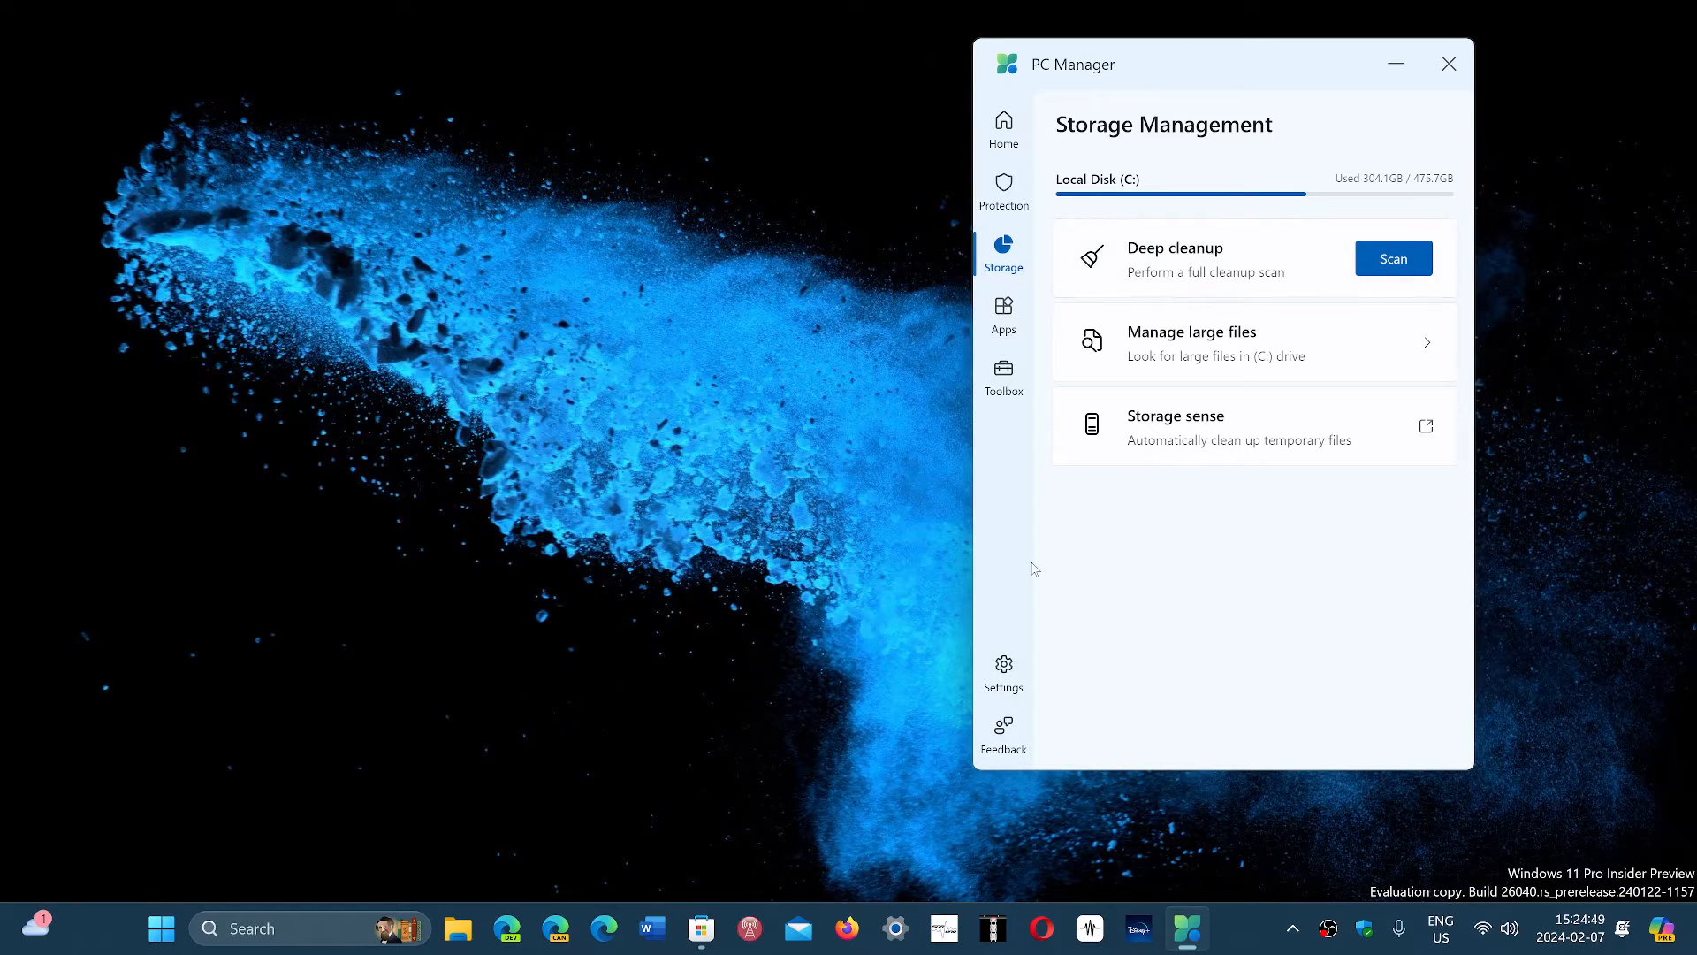
mouse_move(1176, 584)
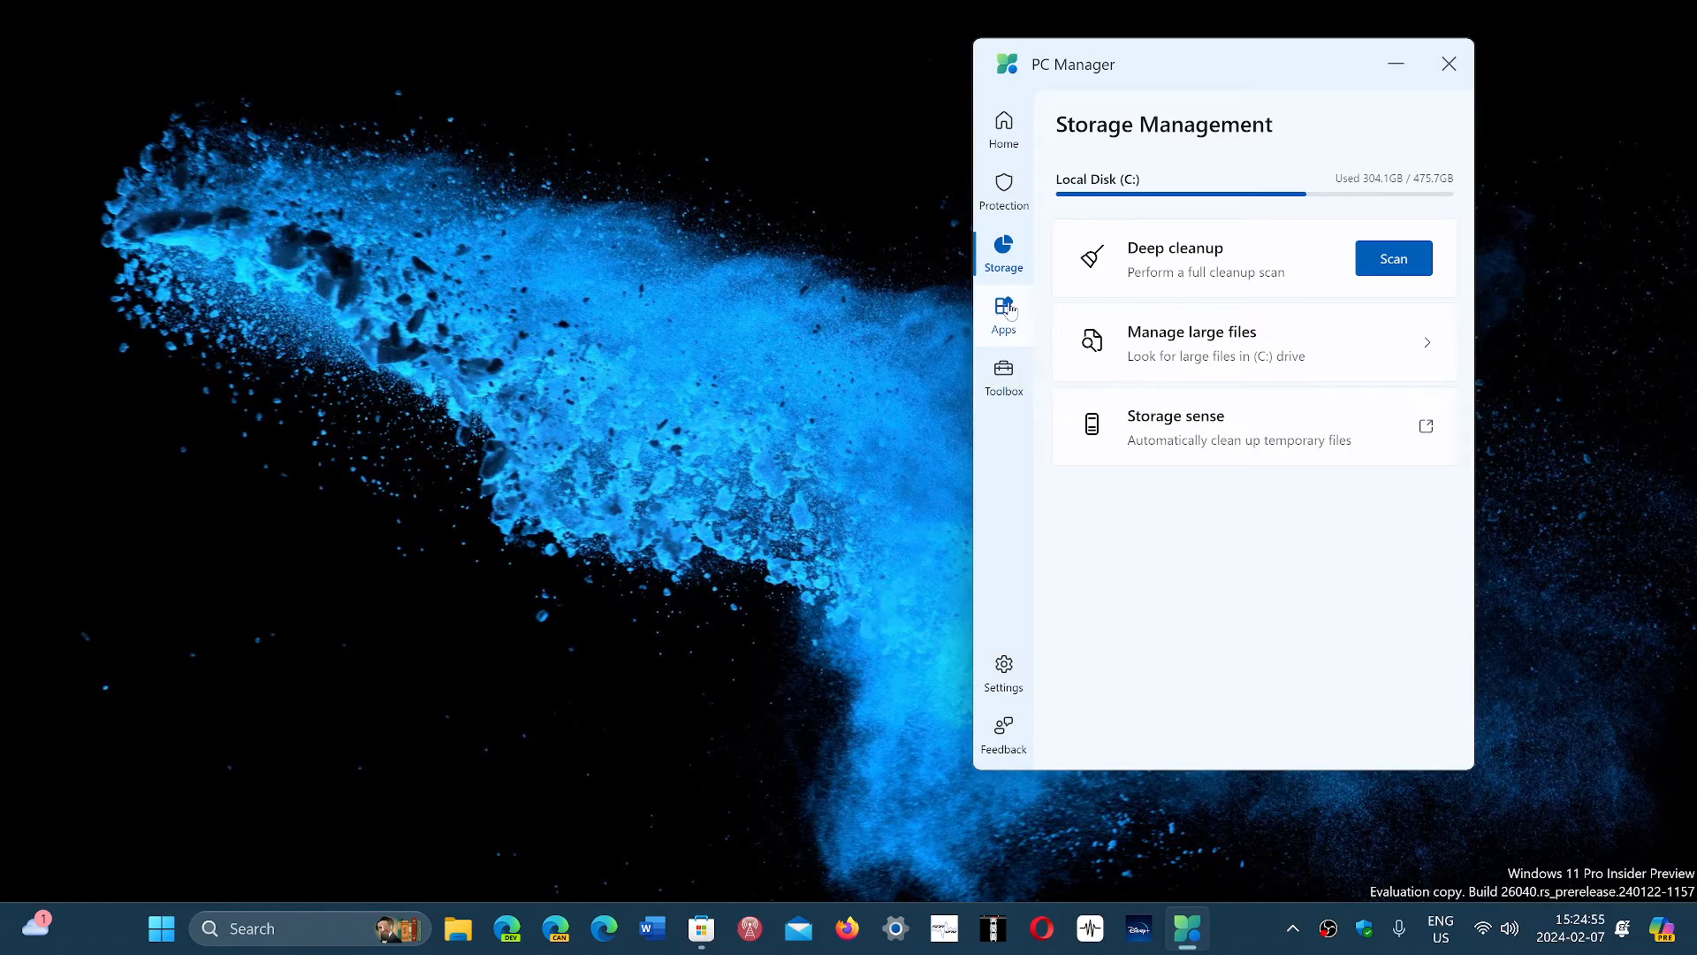
Show App management, view the Startup apps list, then return to the overview
click(1003, 314)
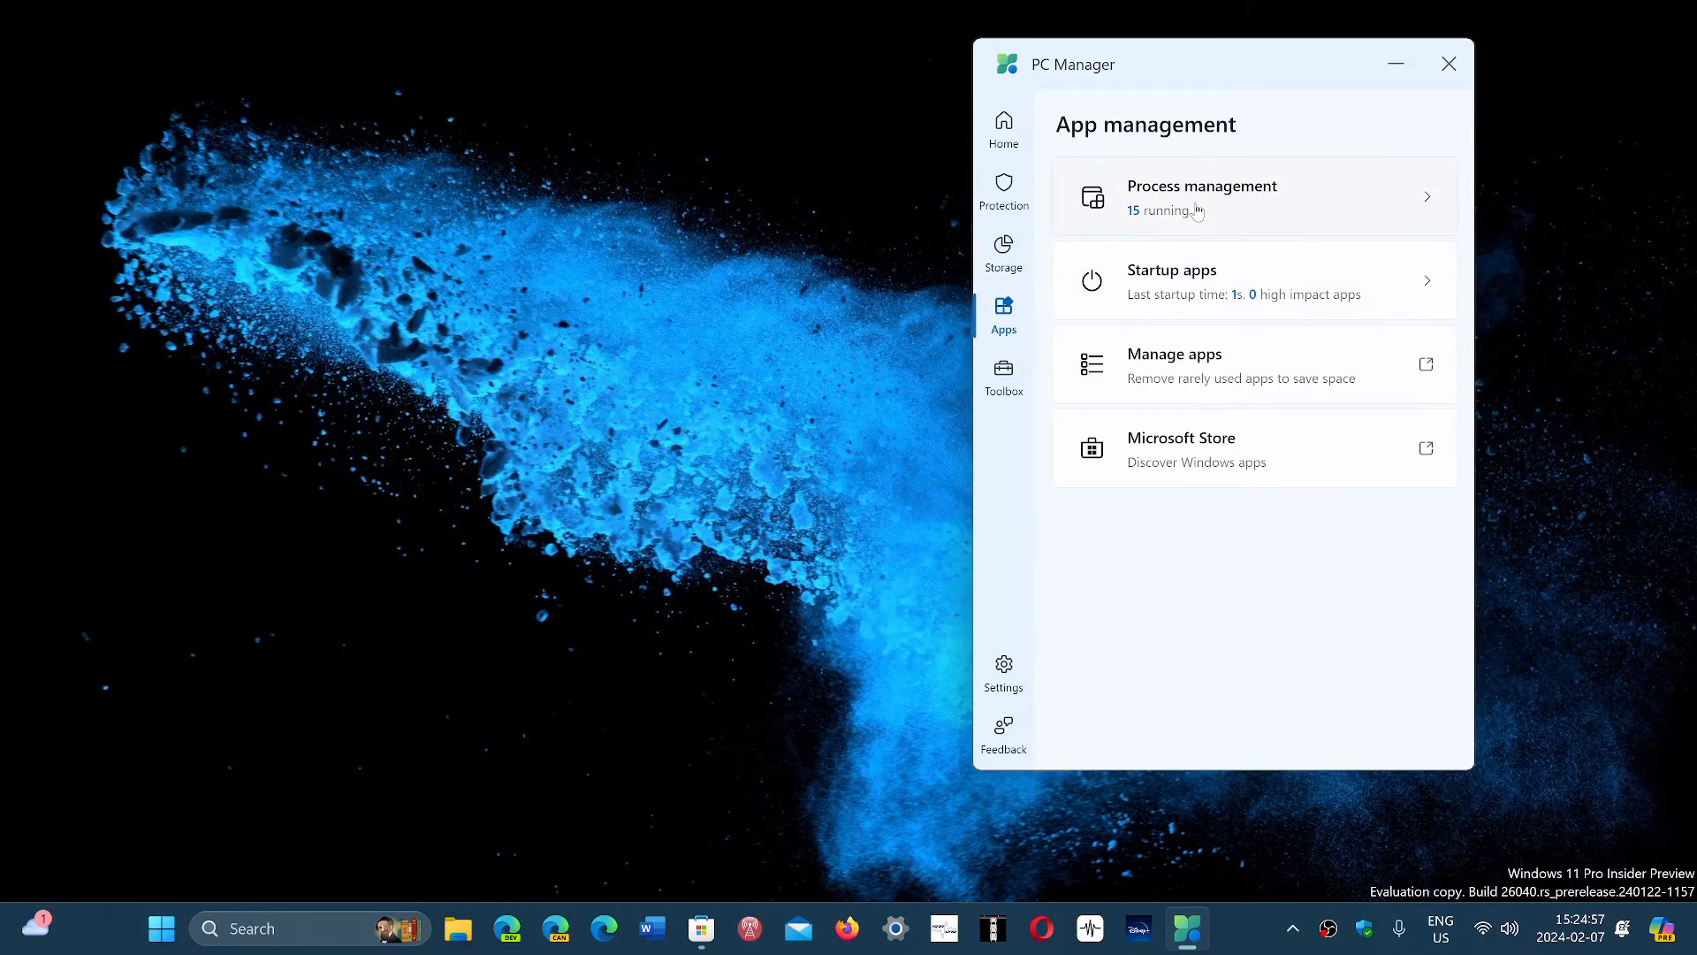
mouse_move(1274, 216)
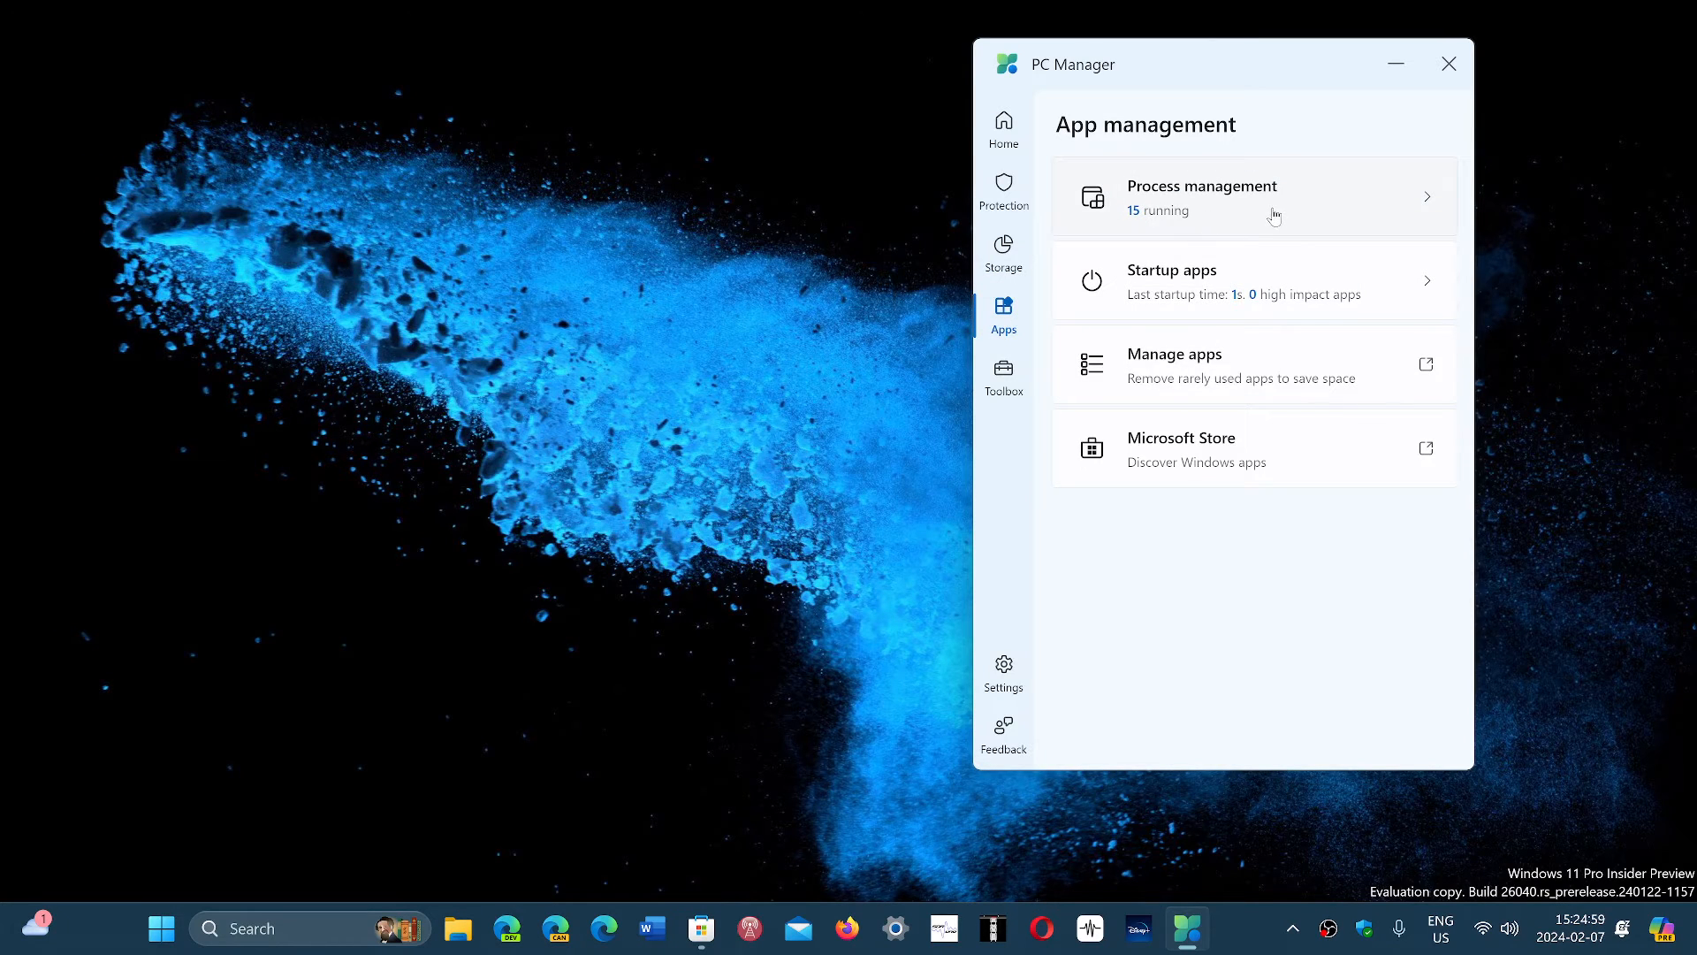
click(1201, 196)
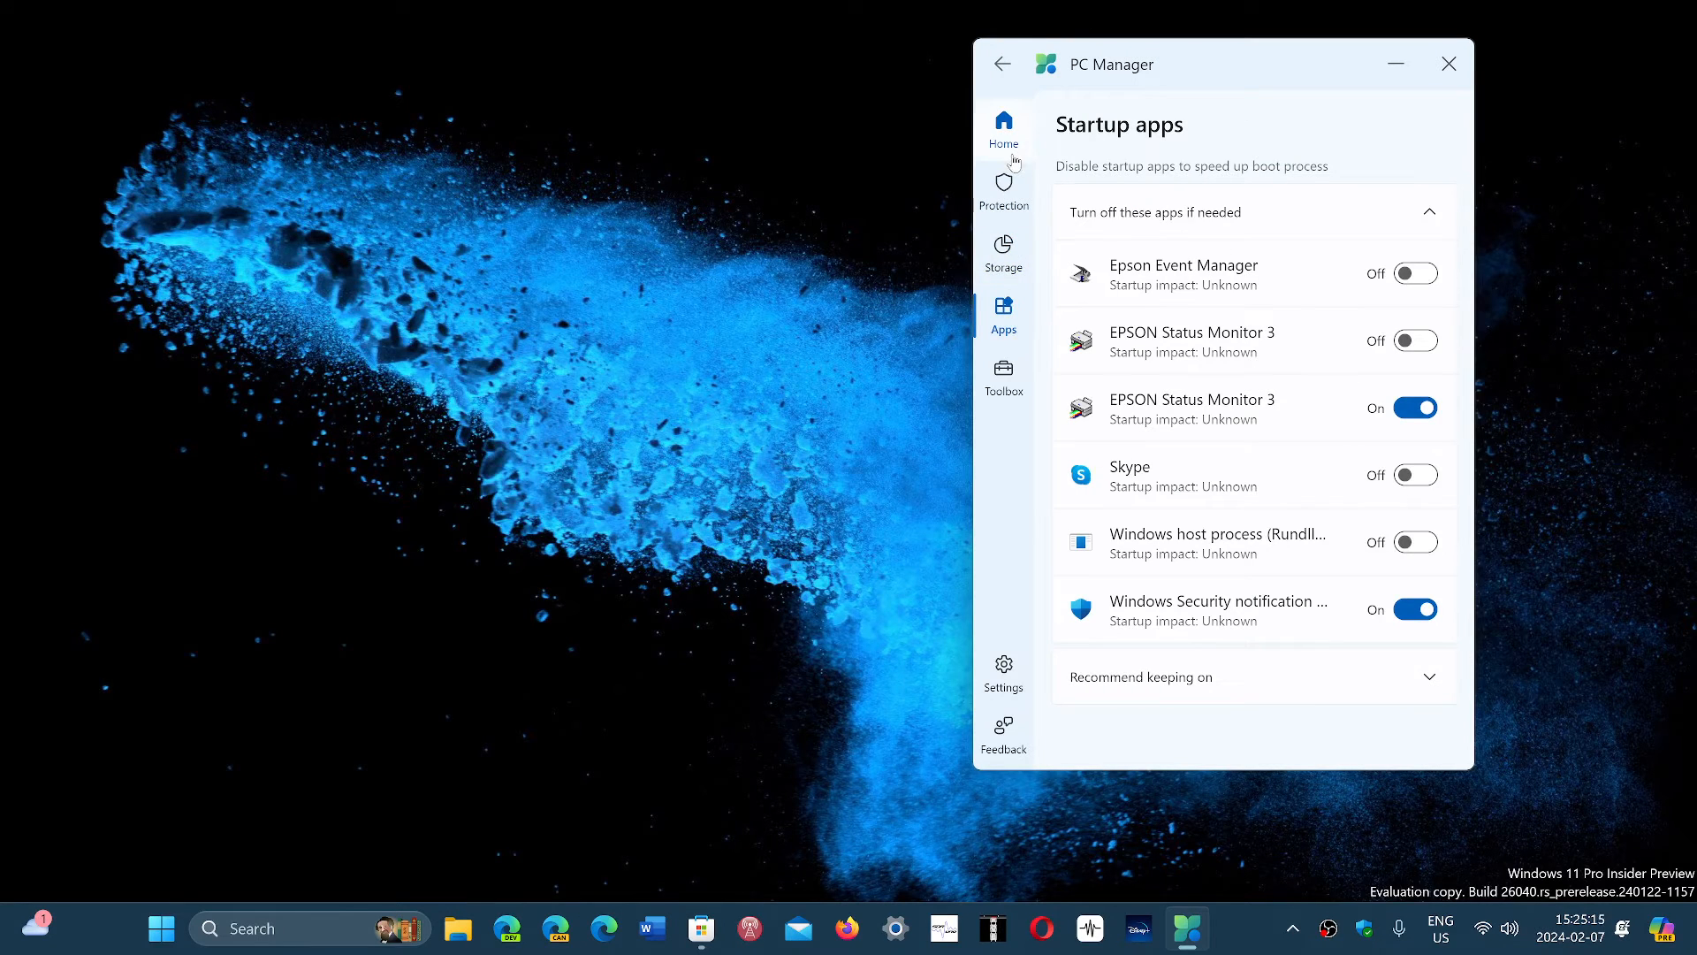
click(1000, 63)
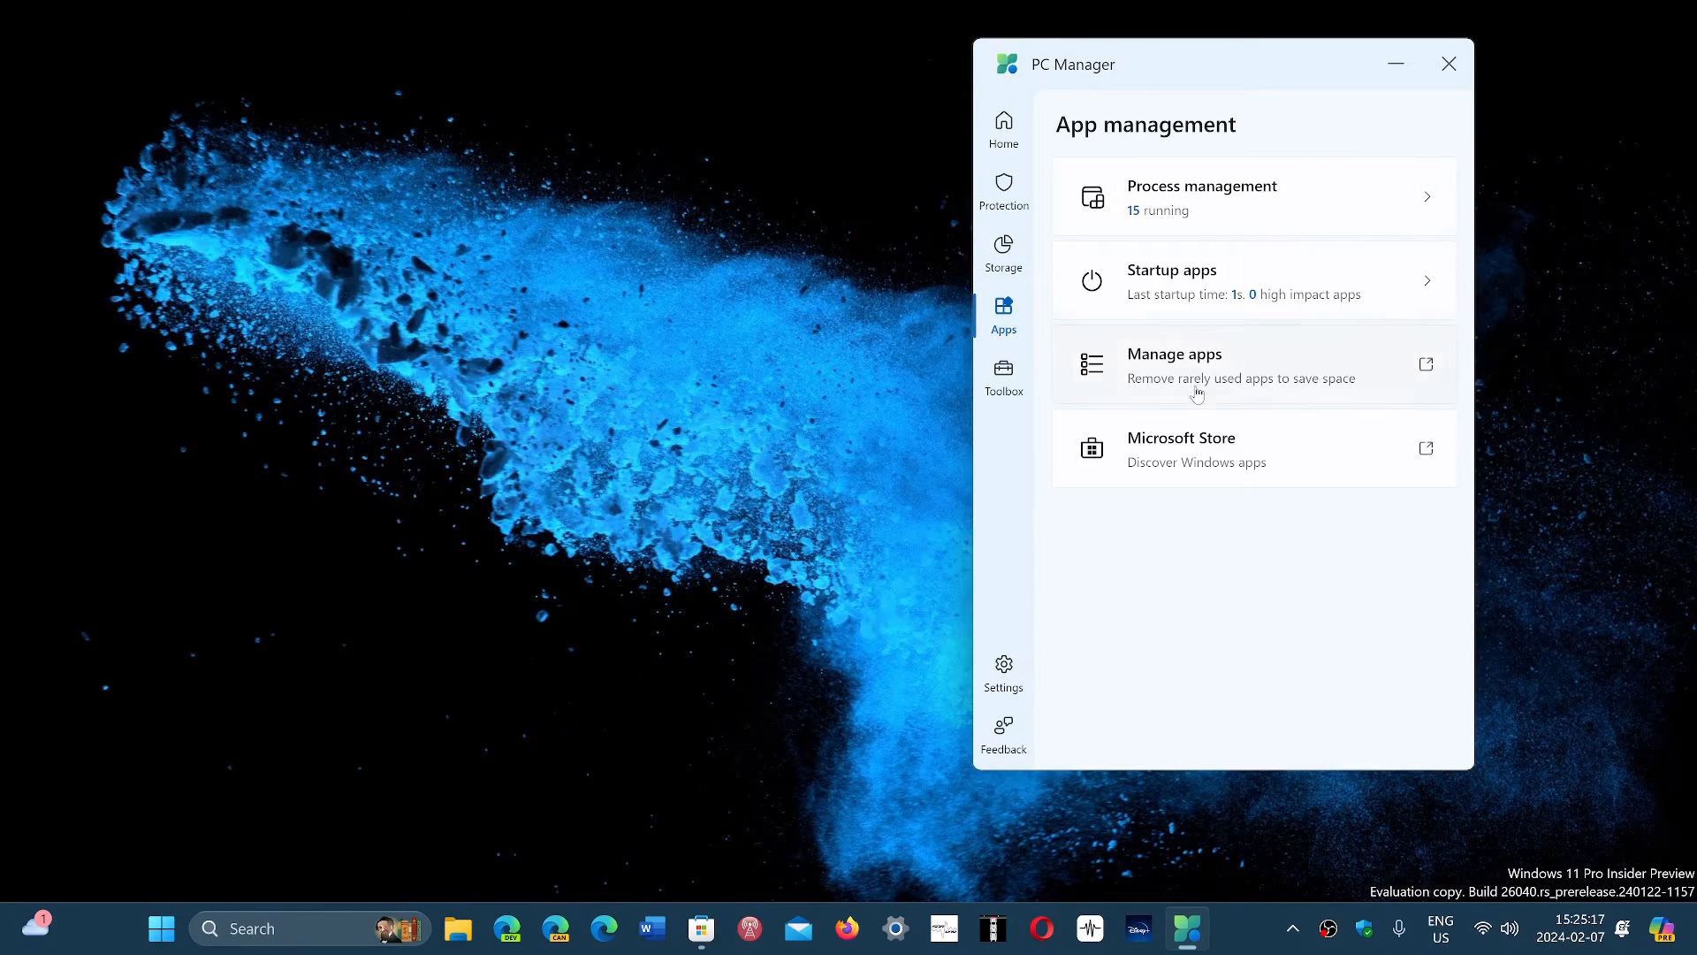
mouse_move(1234, 379)
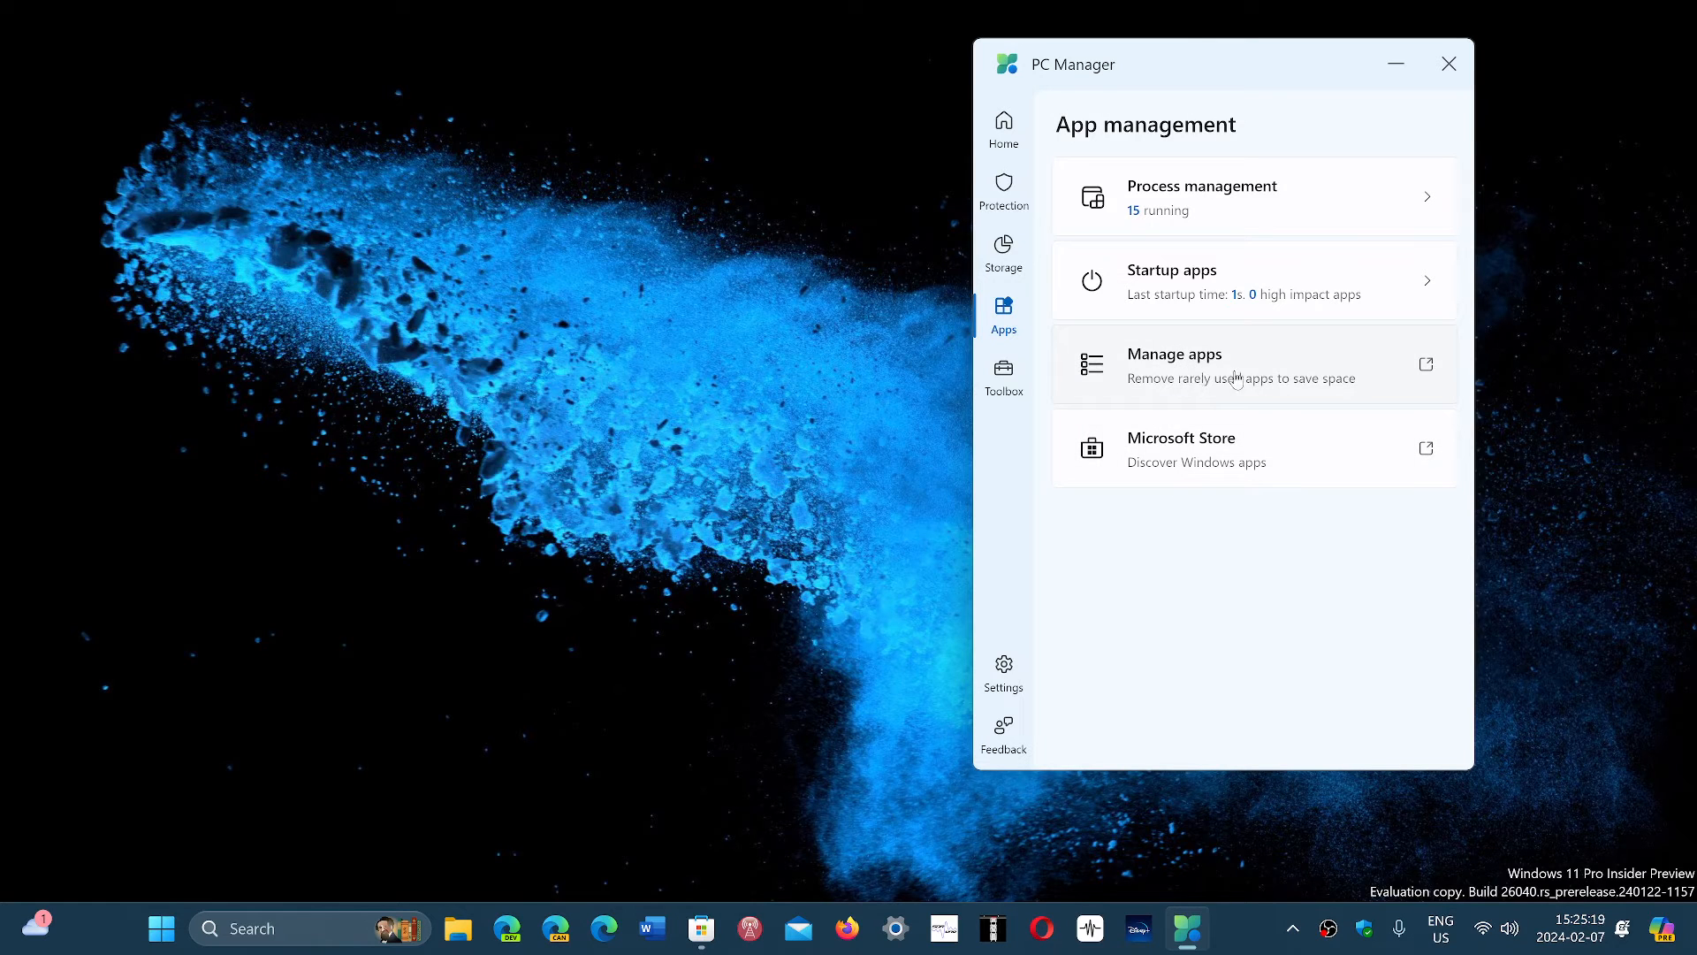
mouse_move(1133, 622)
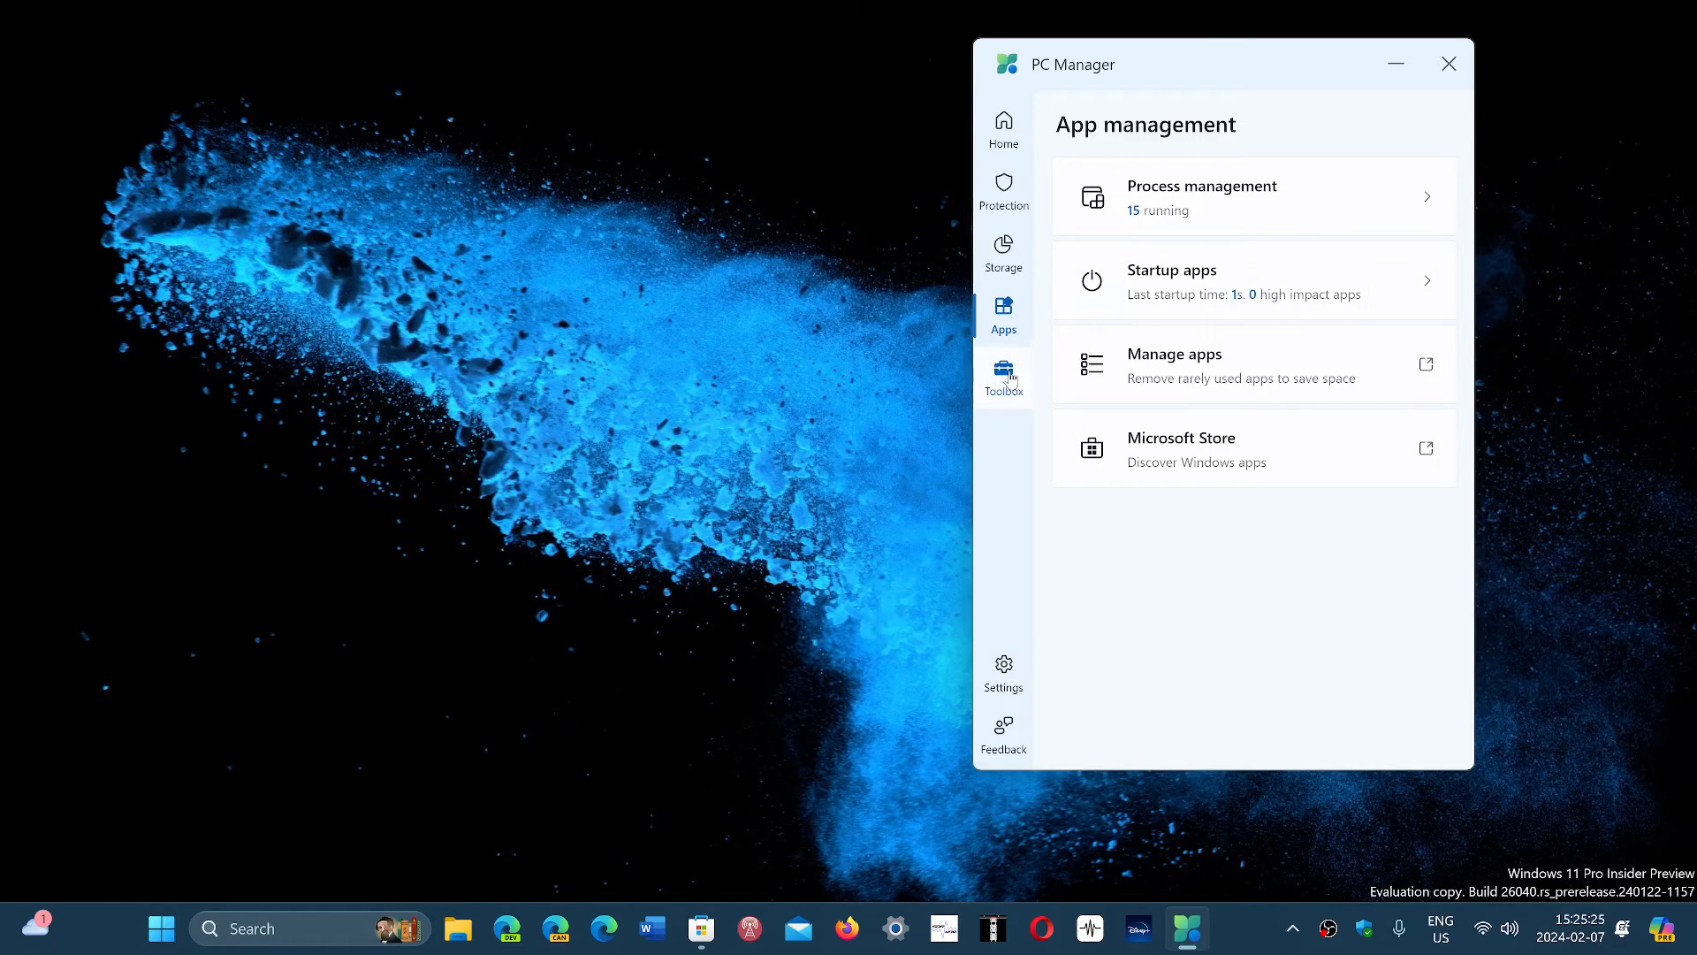
Show the Toolbox page with Windows tools, web tools and the custom MSN link
click(1003, 377)
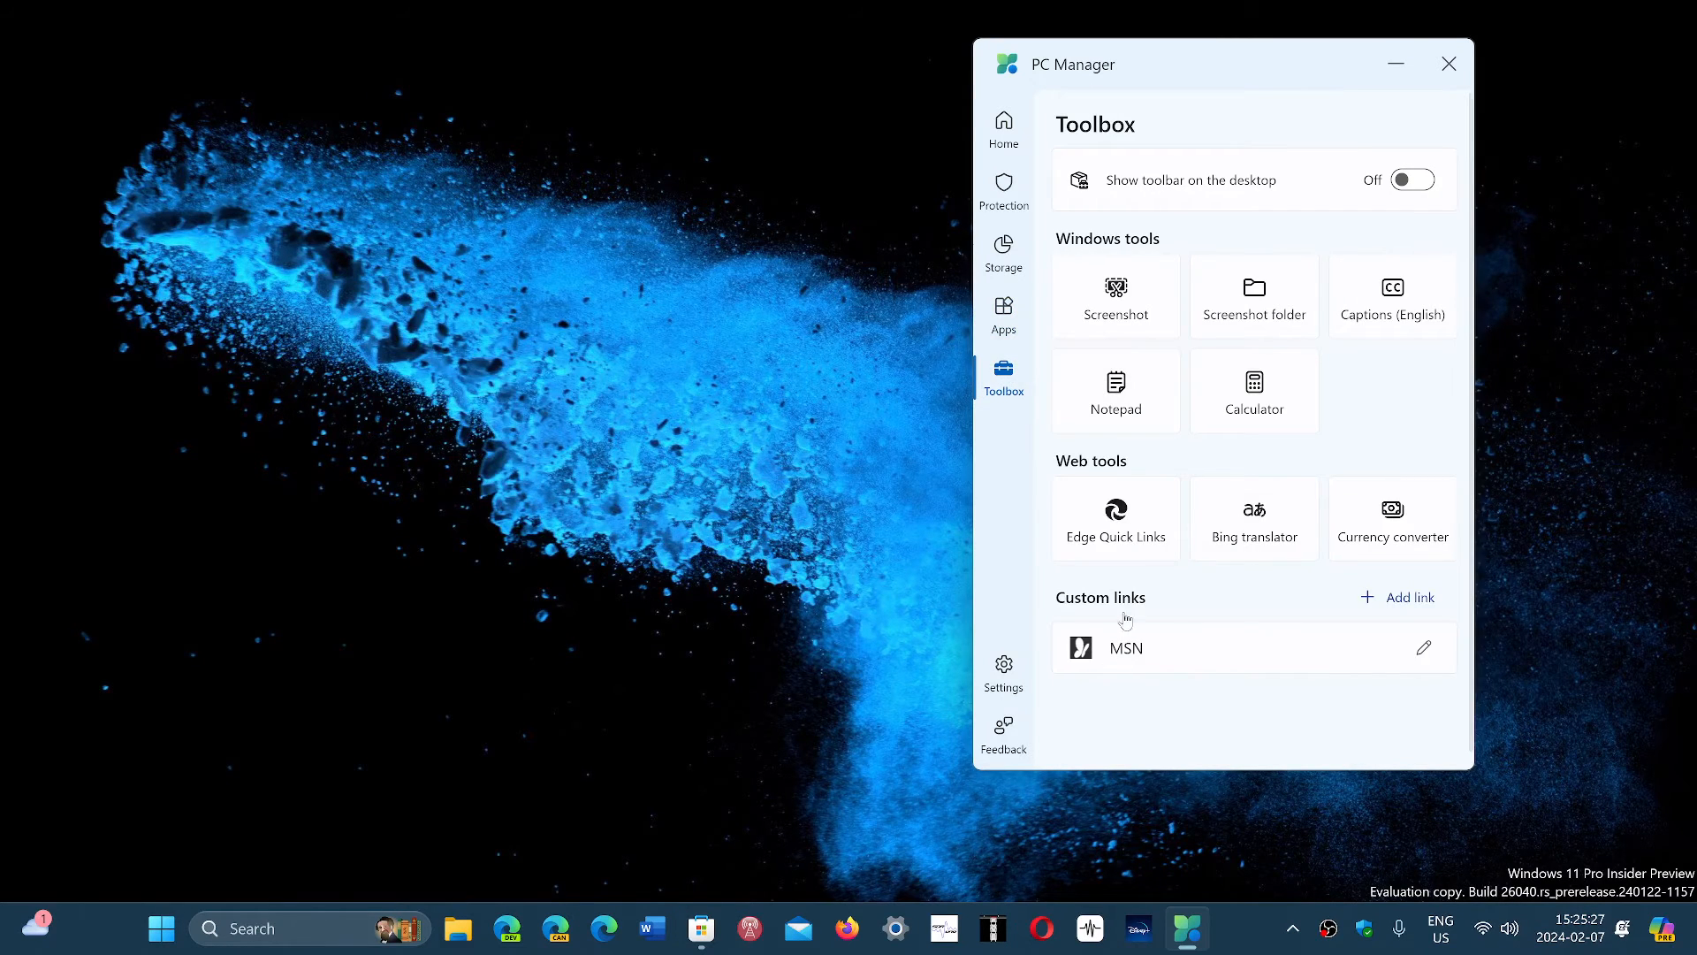
mouse_move(1267, 661)
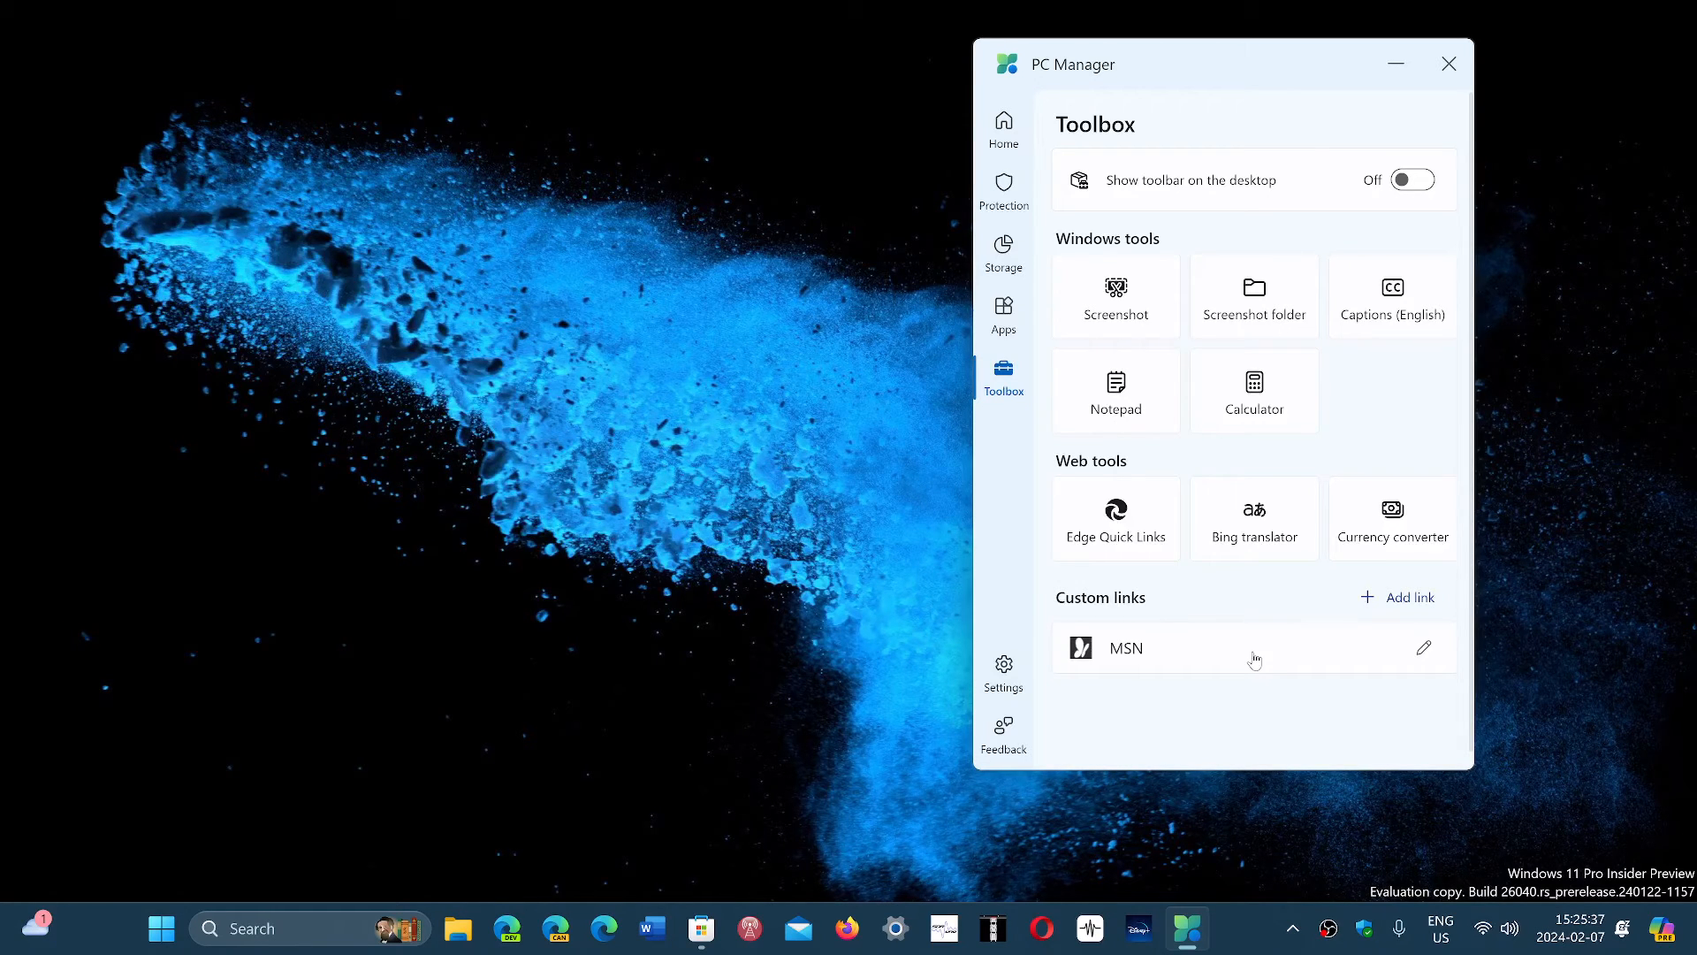
mouse_move(1287, 200)
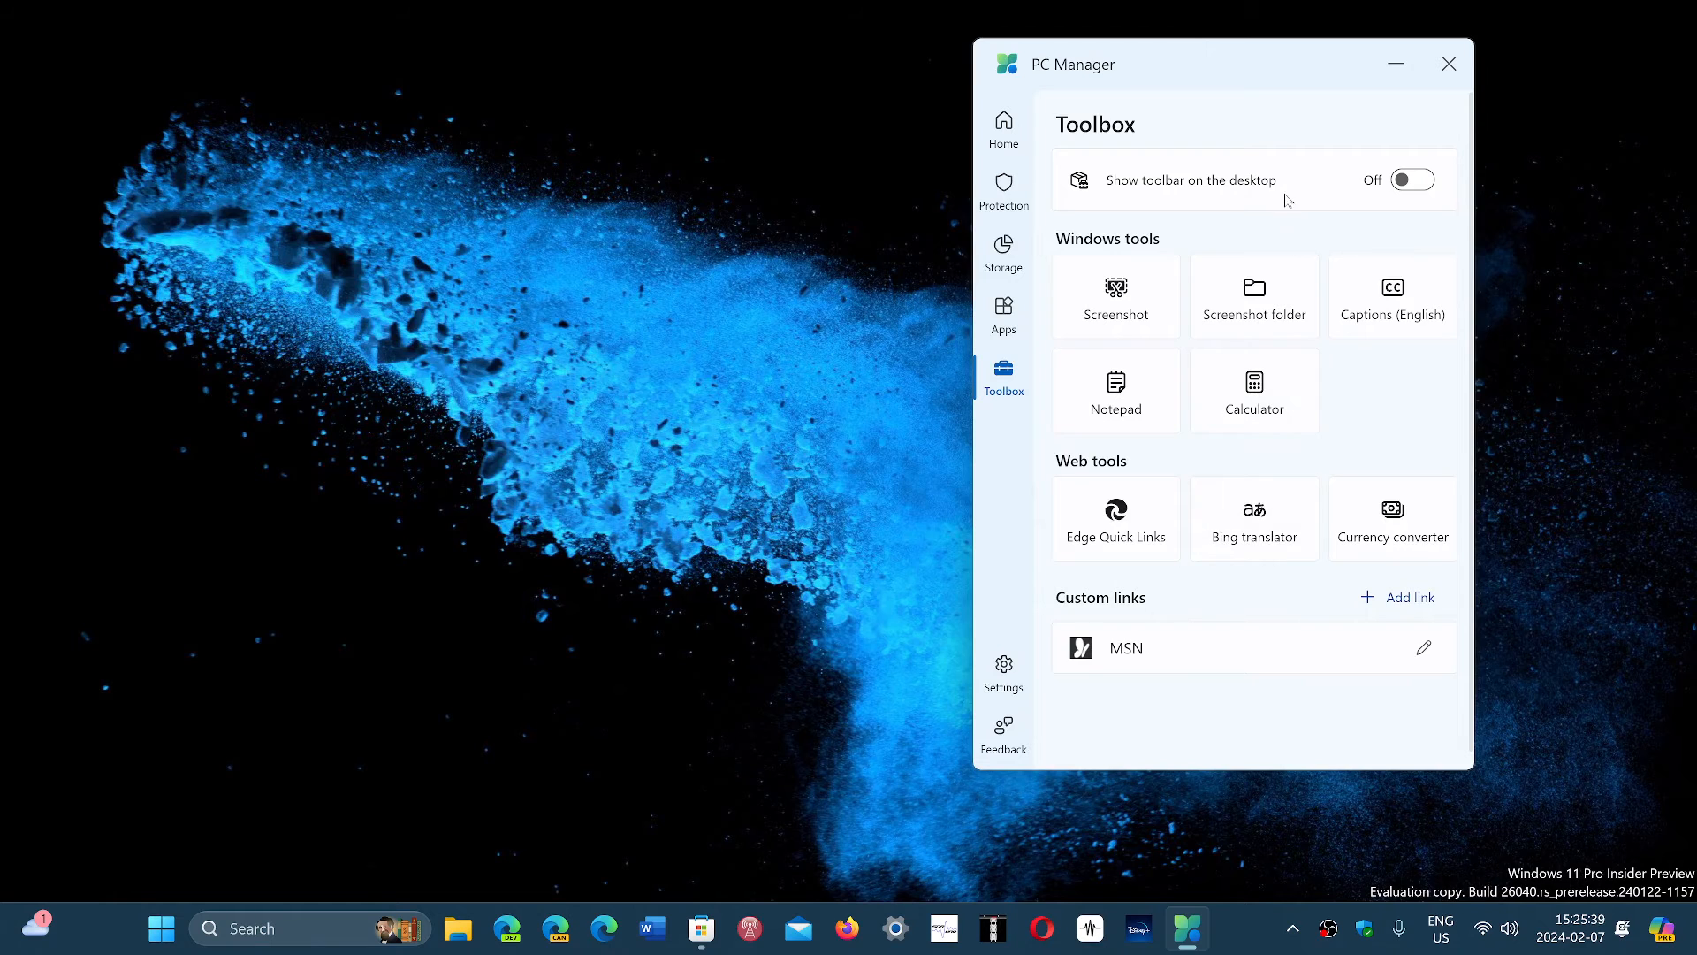
mouse_move(1514, 151)
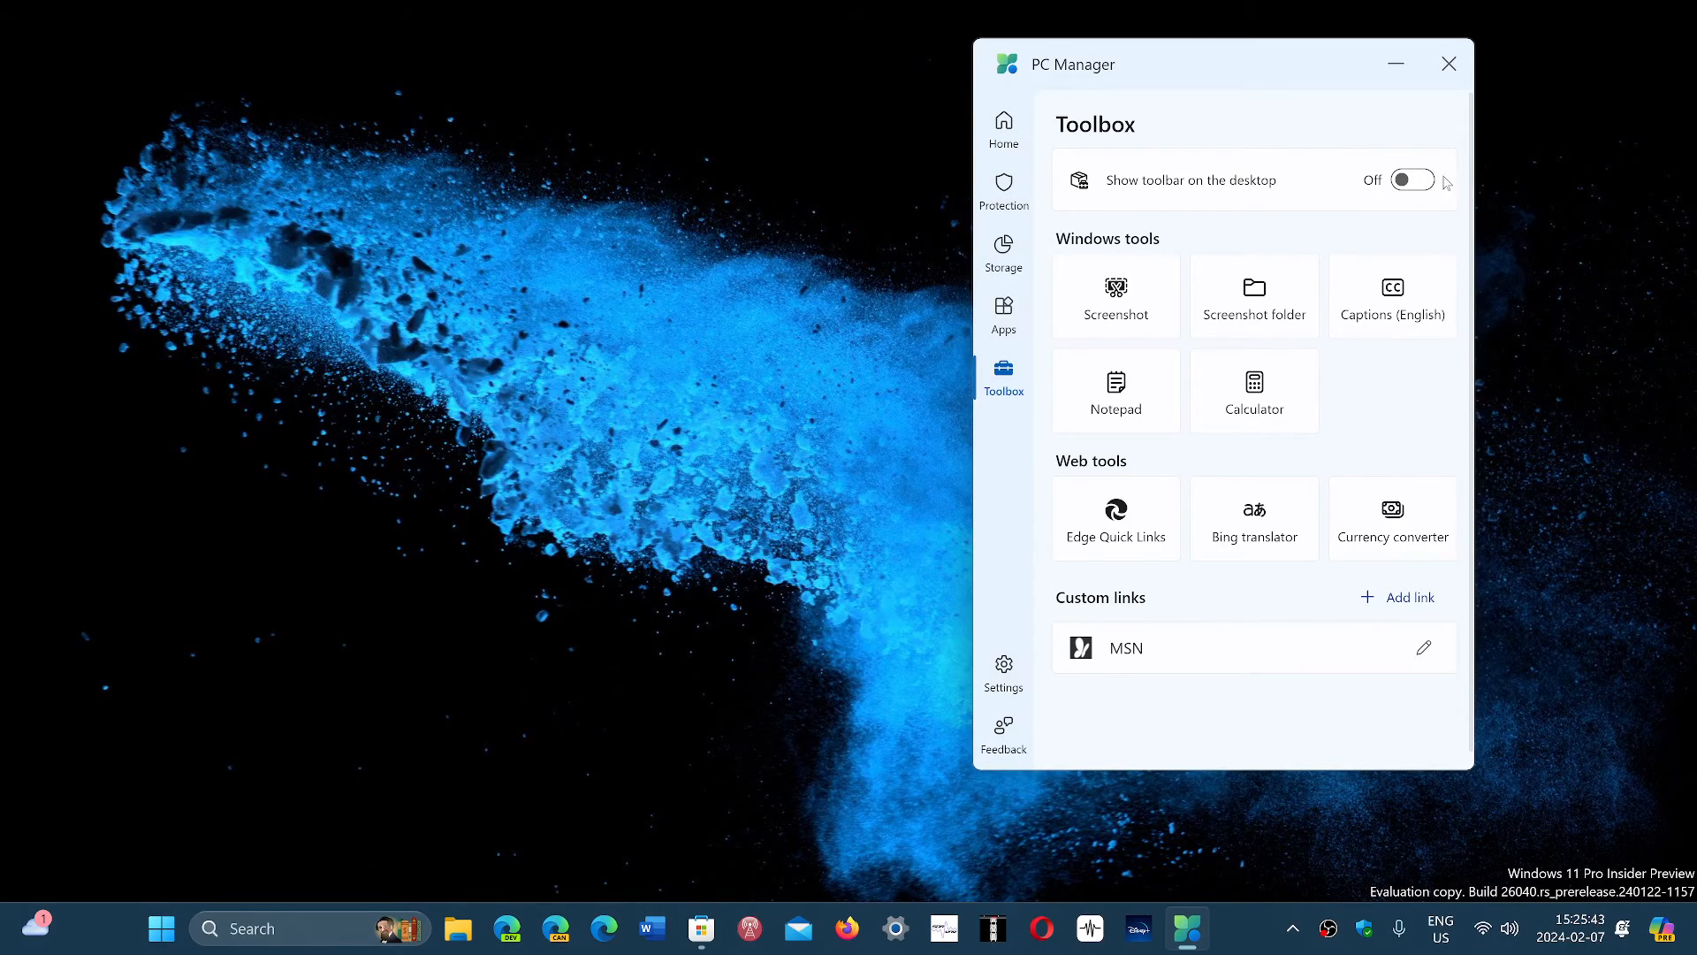
Enable 'Show toolbar on the desktop', close the window, then hide the toolbar via its gear menu
click(1411, 179)
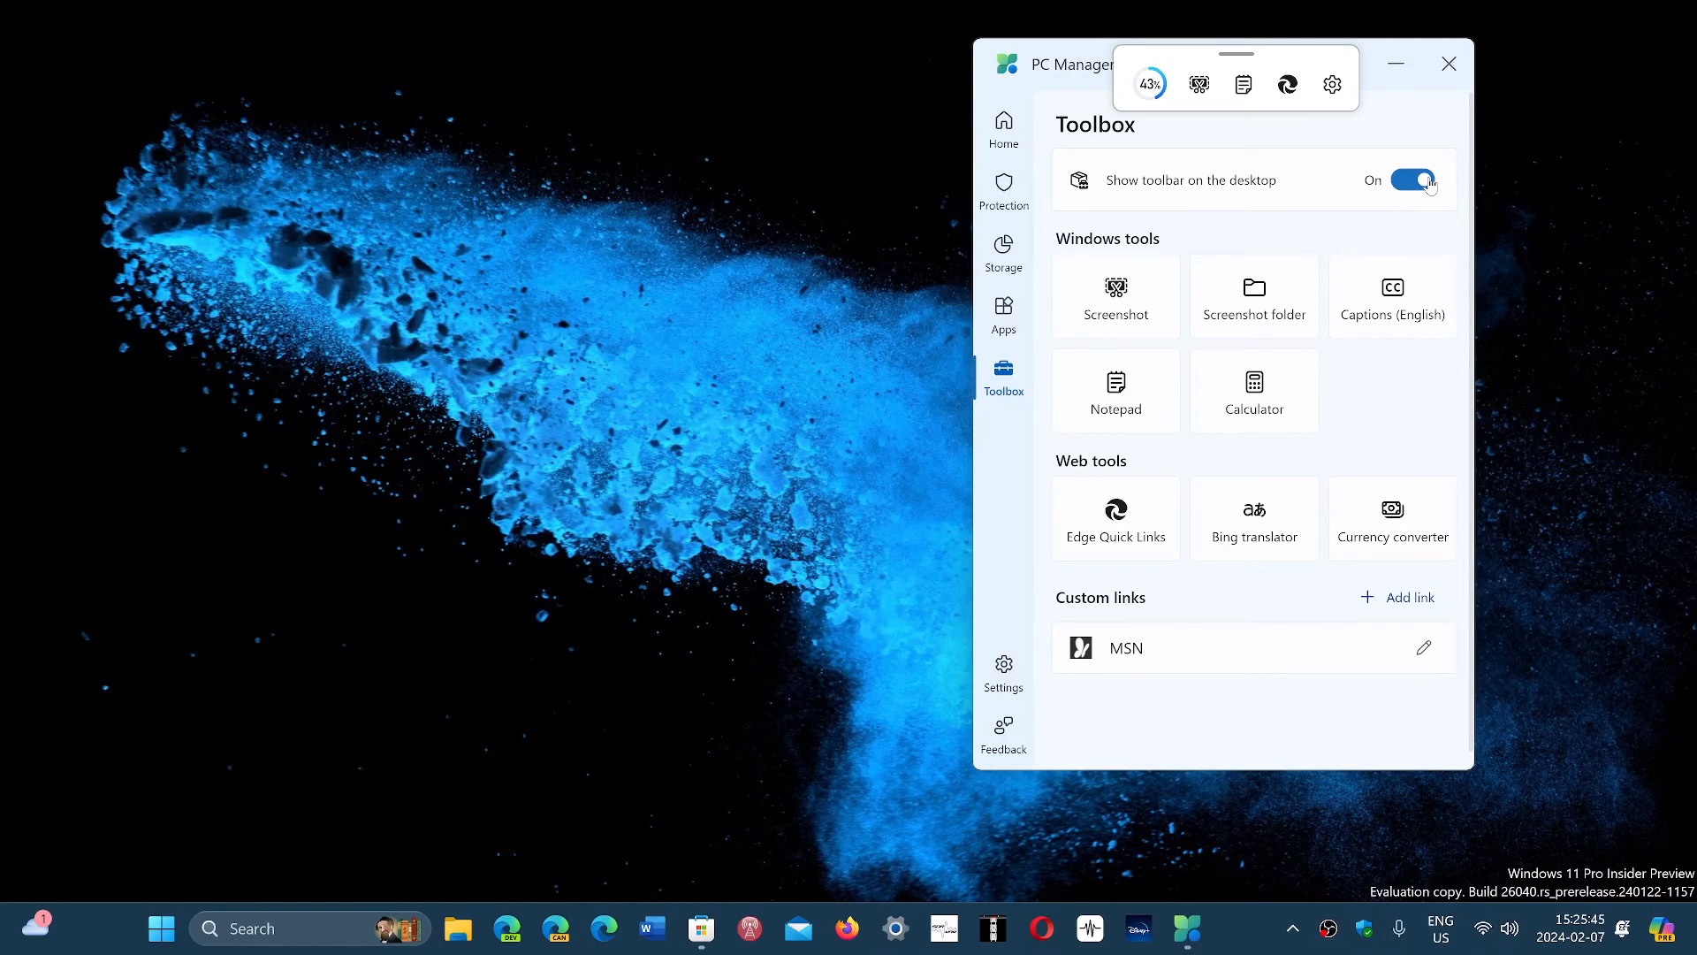
click(1448, 63)
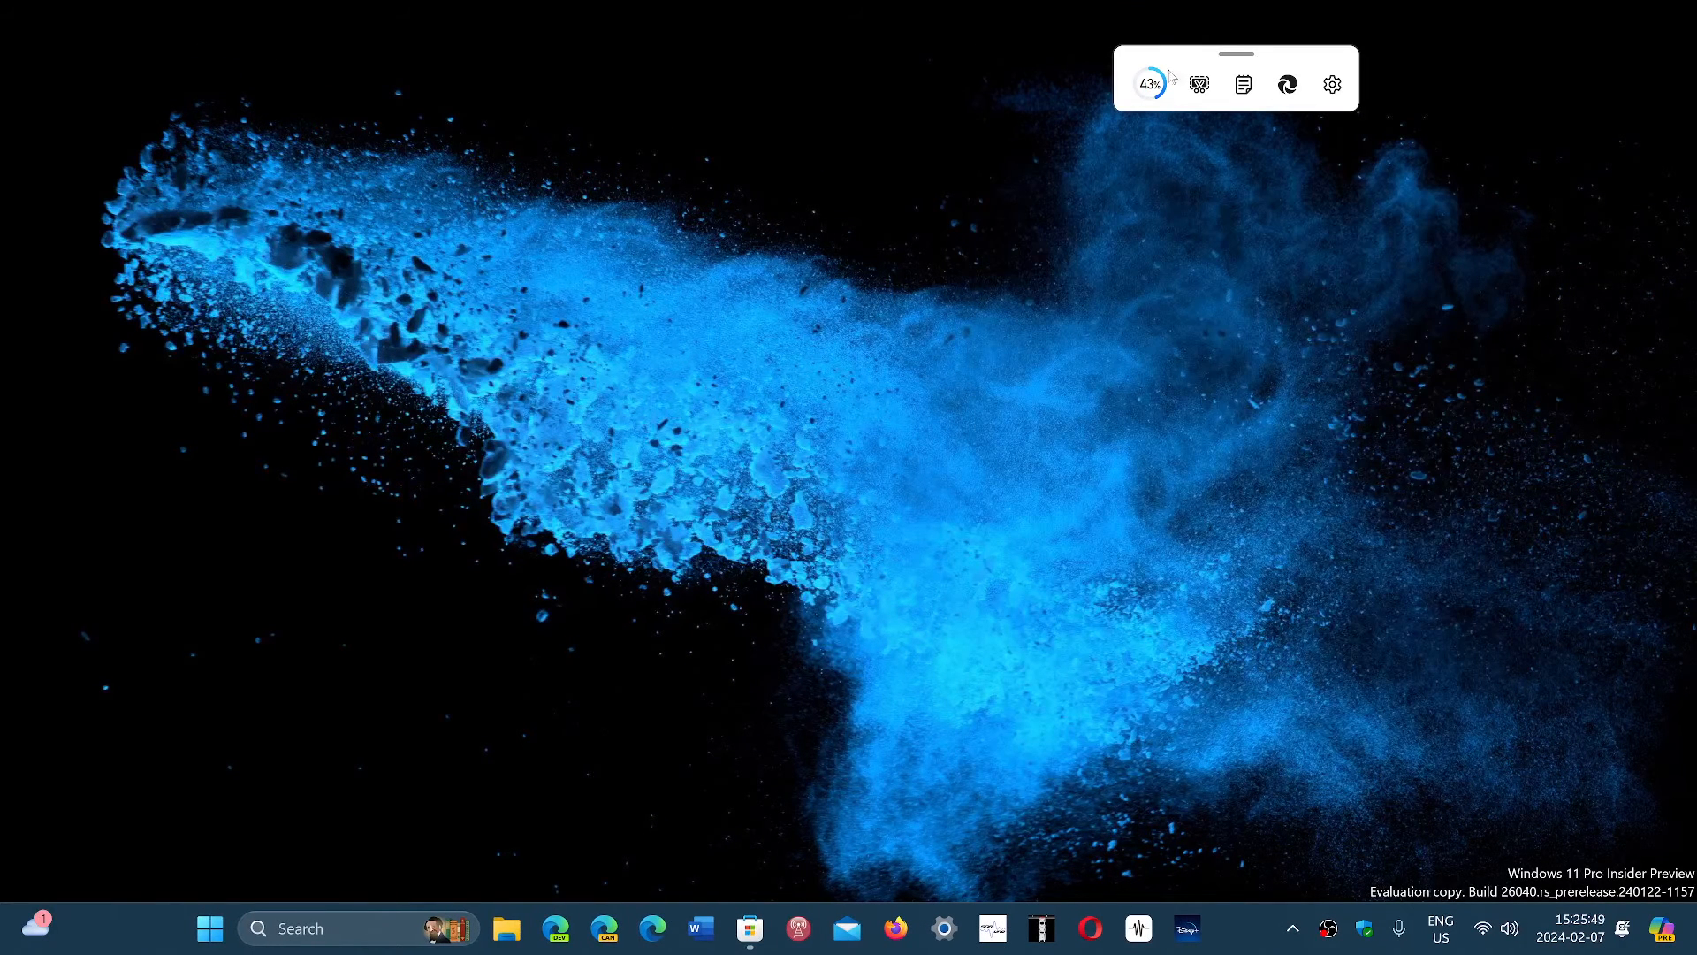
mouse_move(1180, 64)
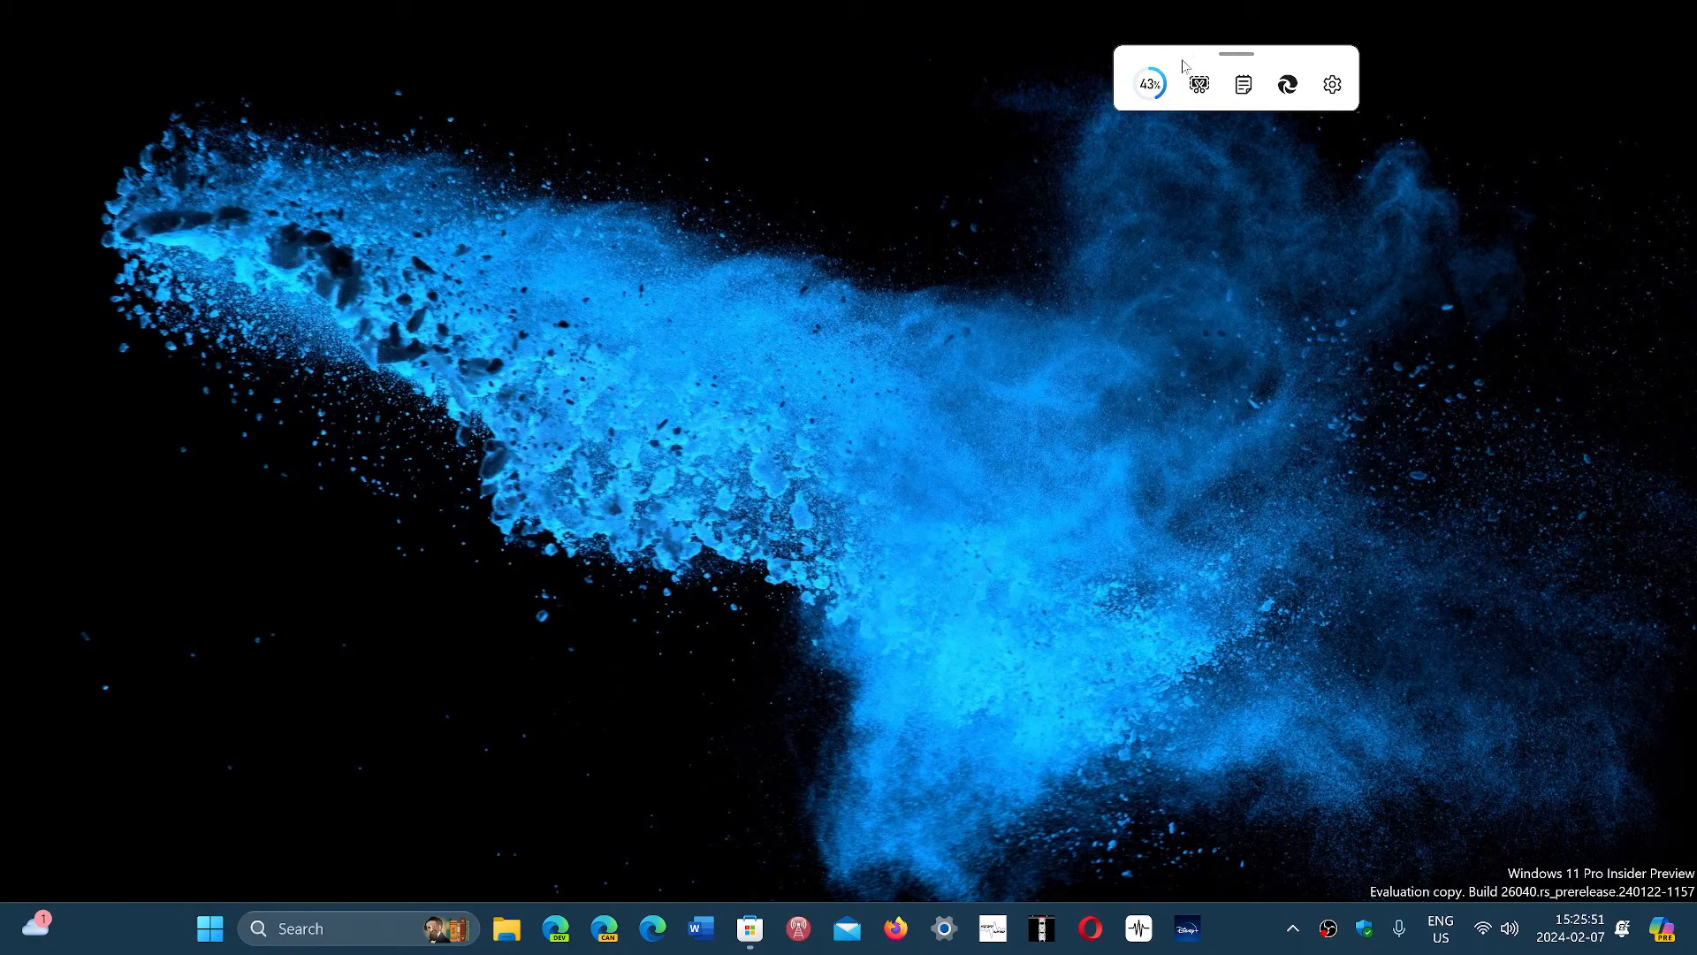
mouse_move(1411, 358)
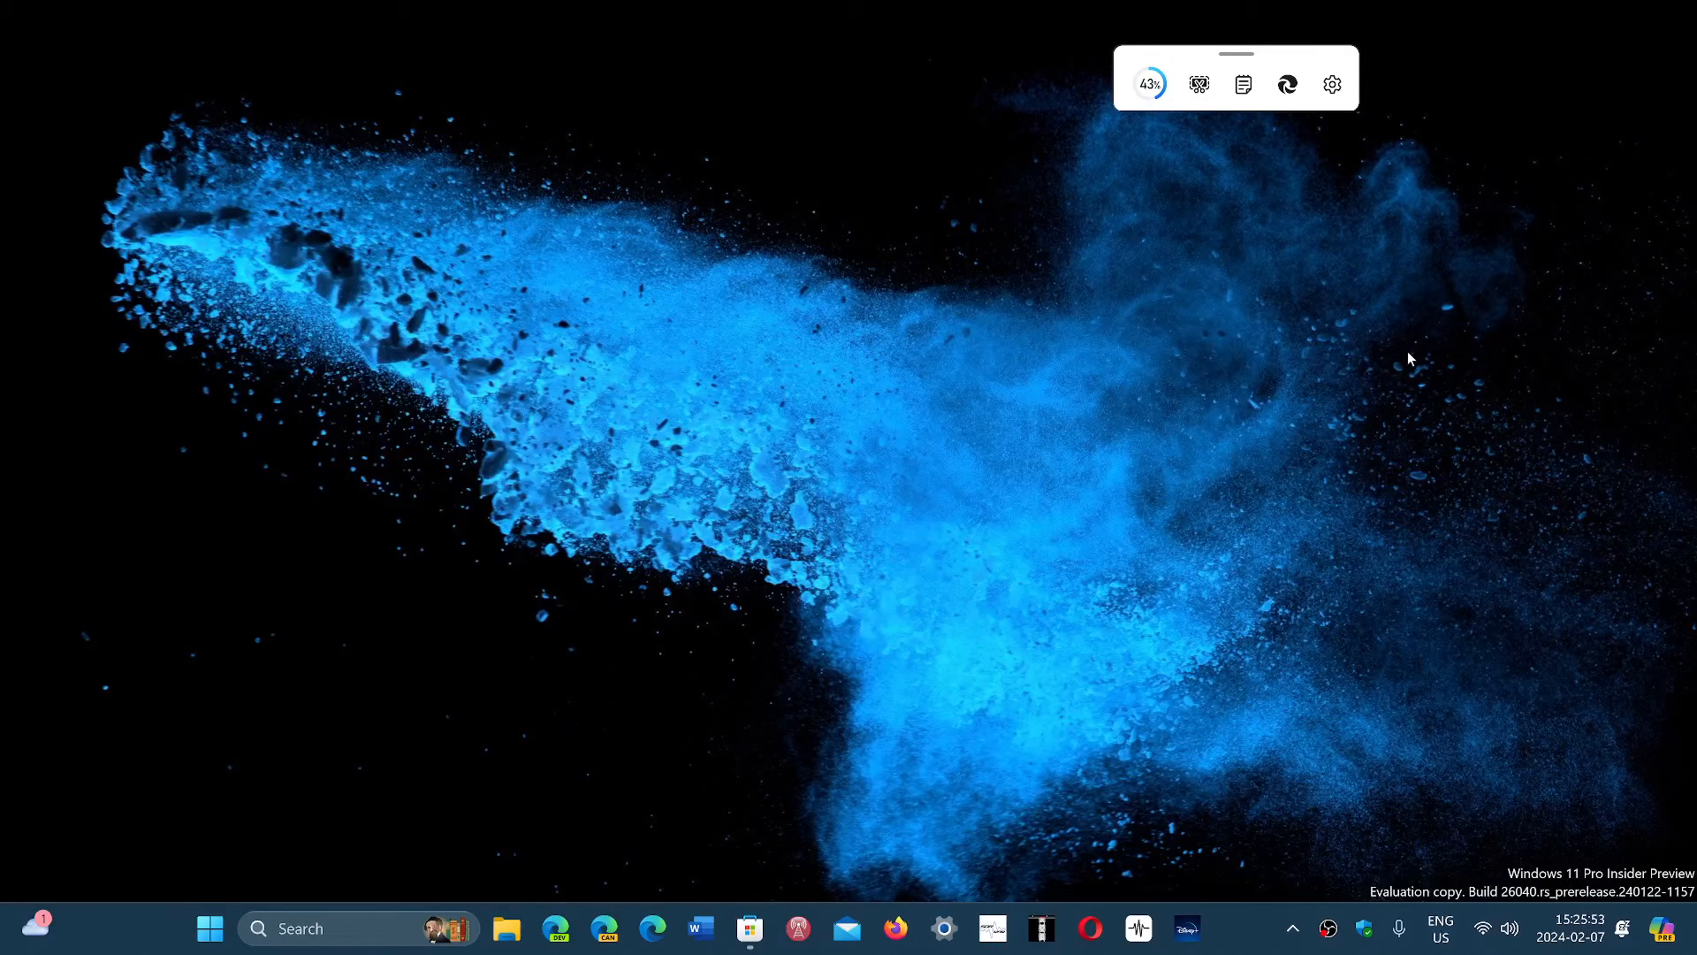
mouse_move(1334, 85)
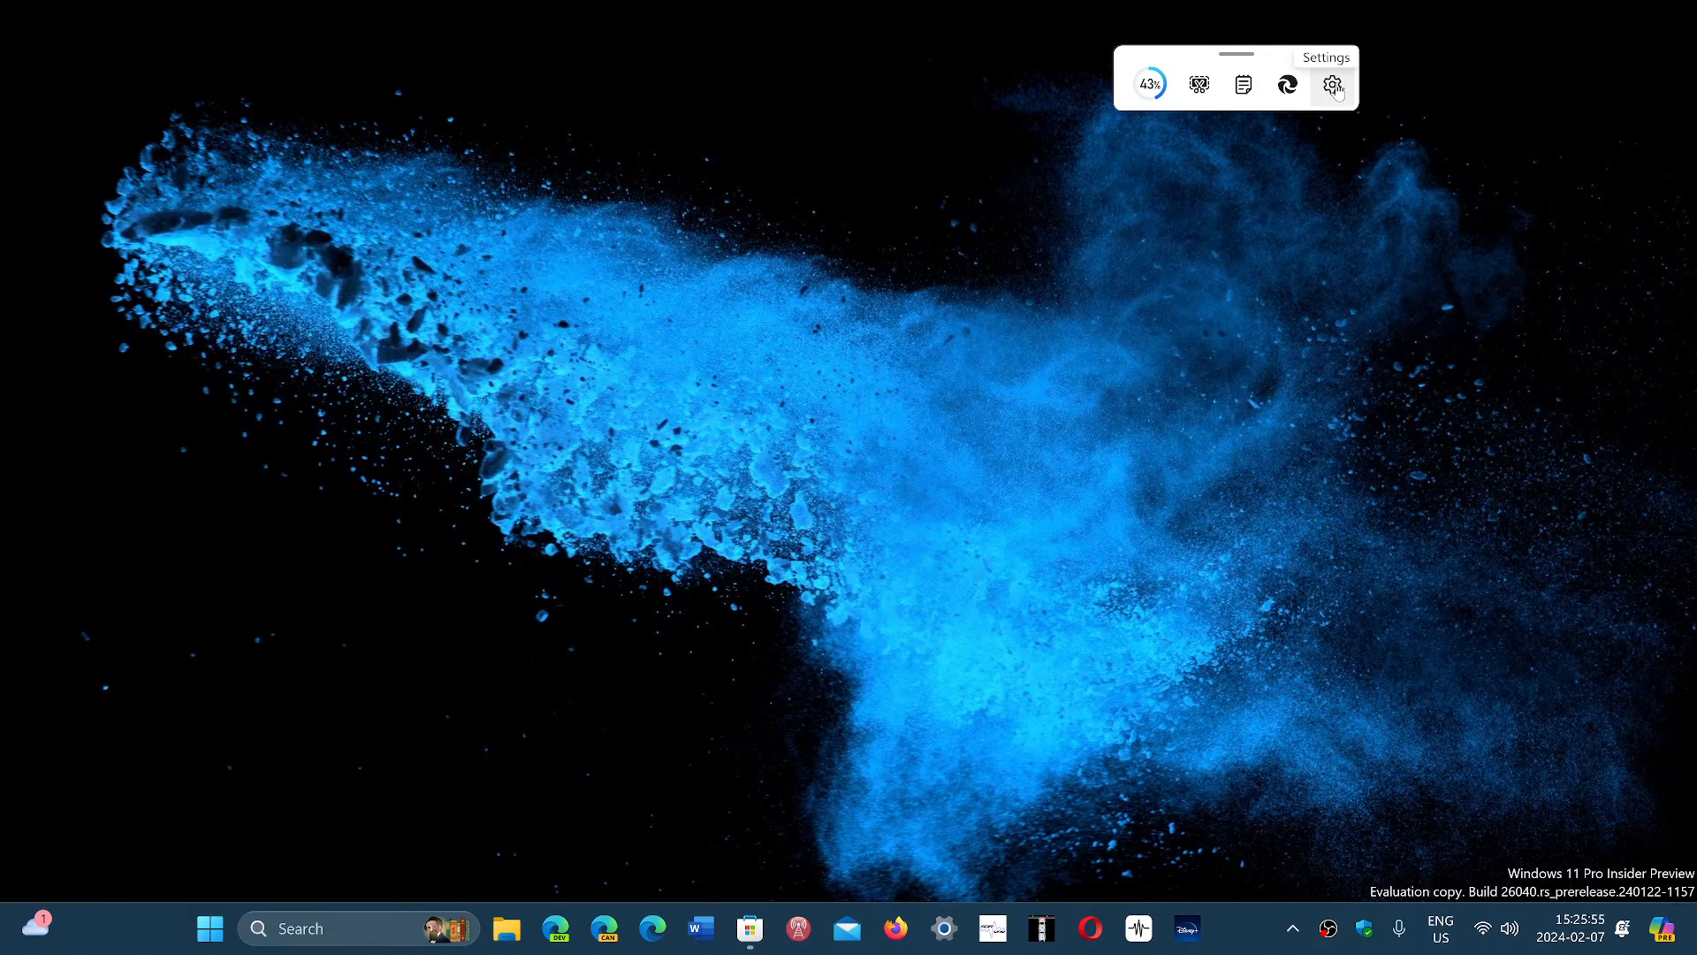
click(1332, 85)
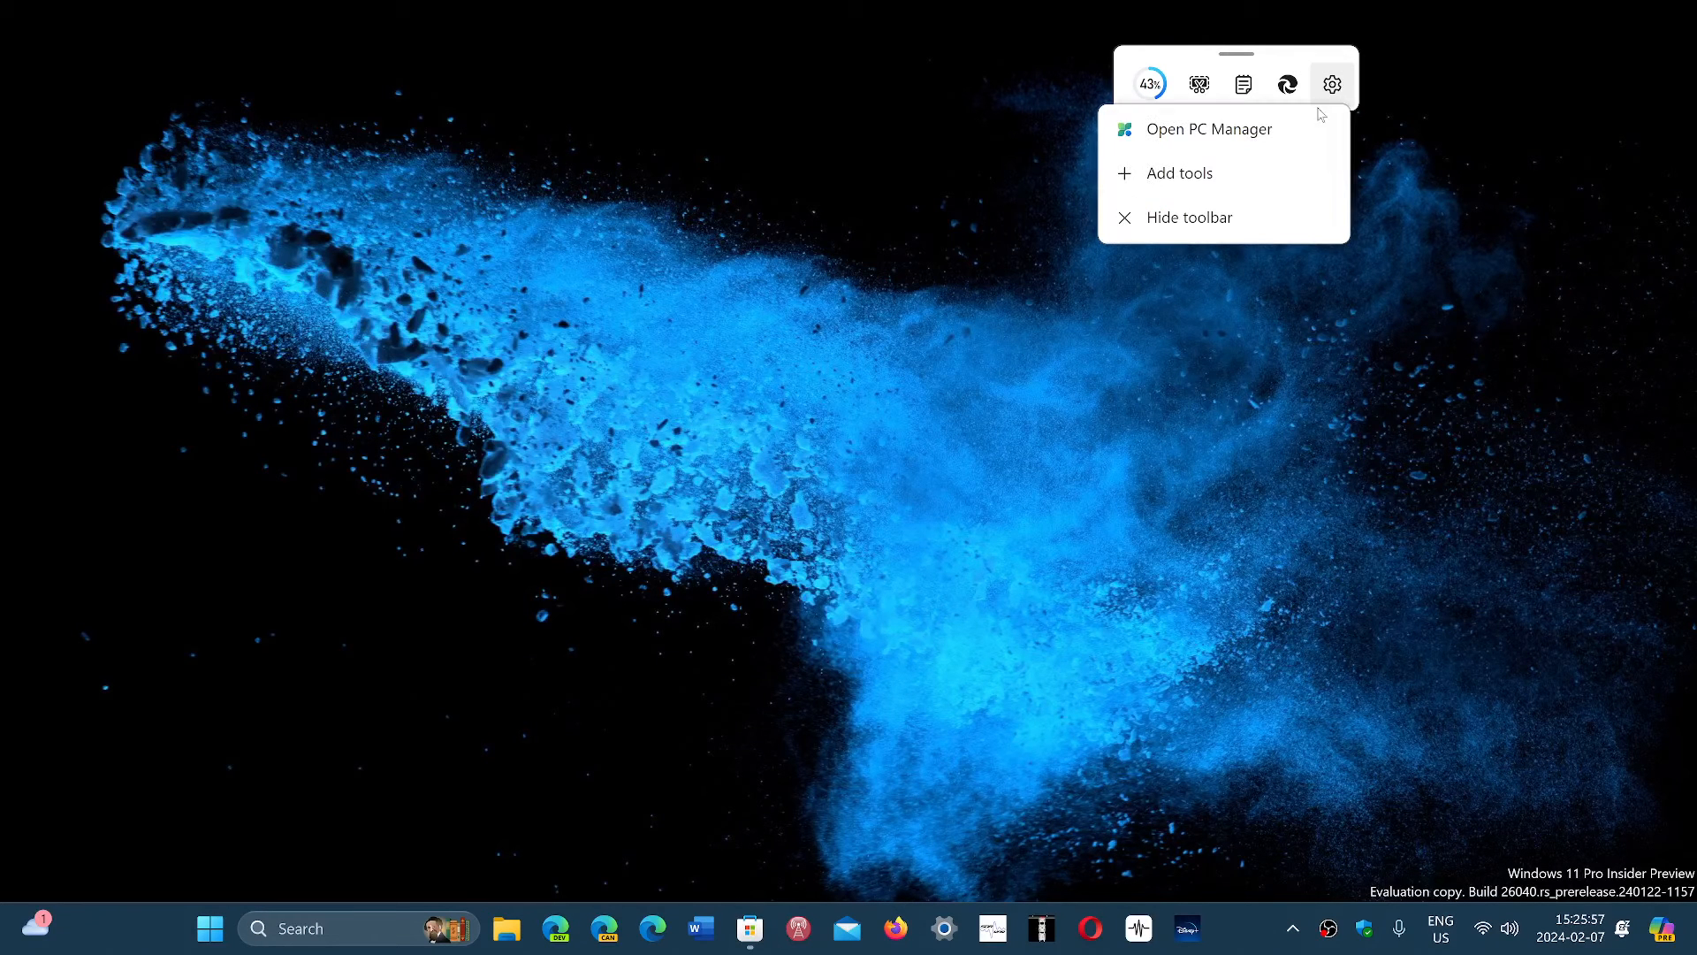
click(1297, 420)
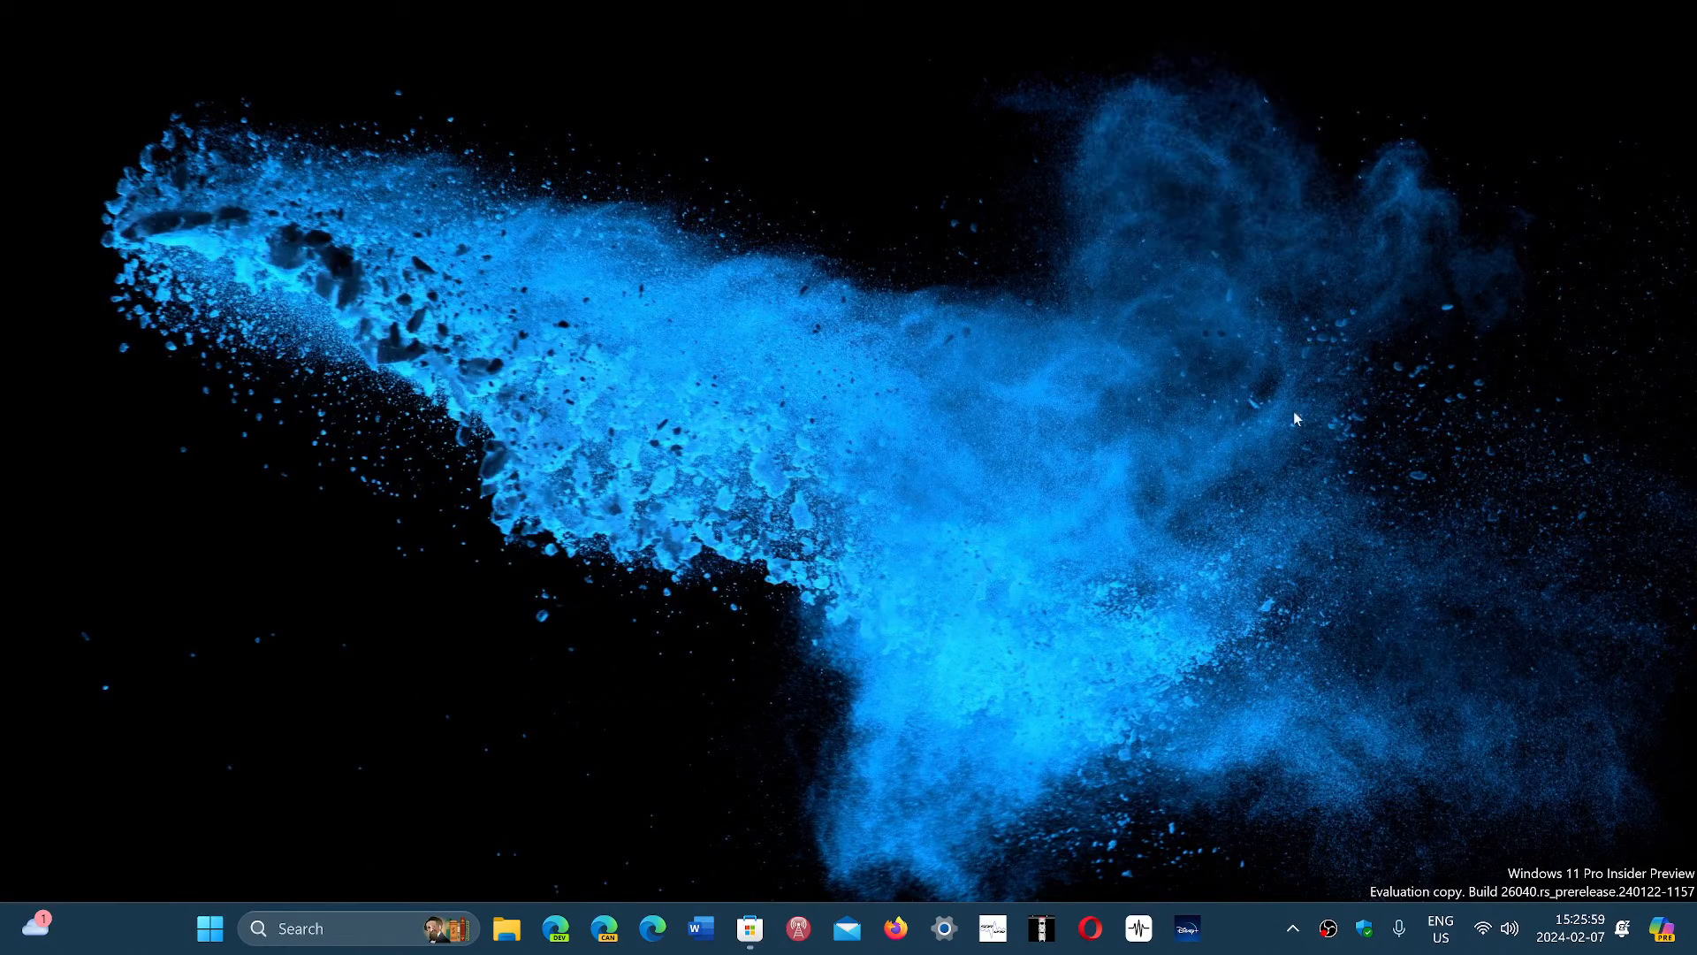
mouse_move(788, 859)
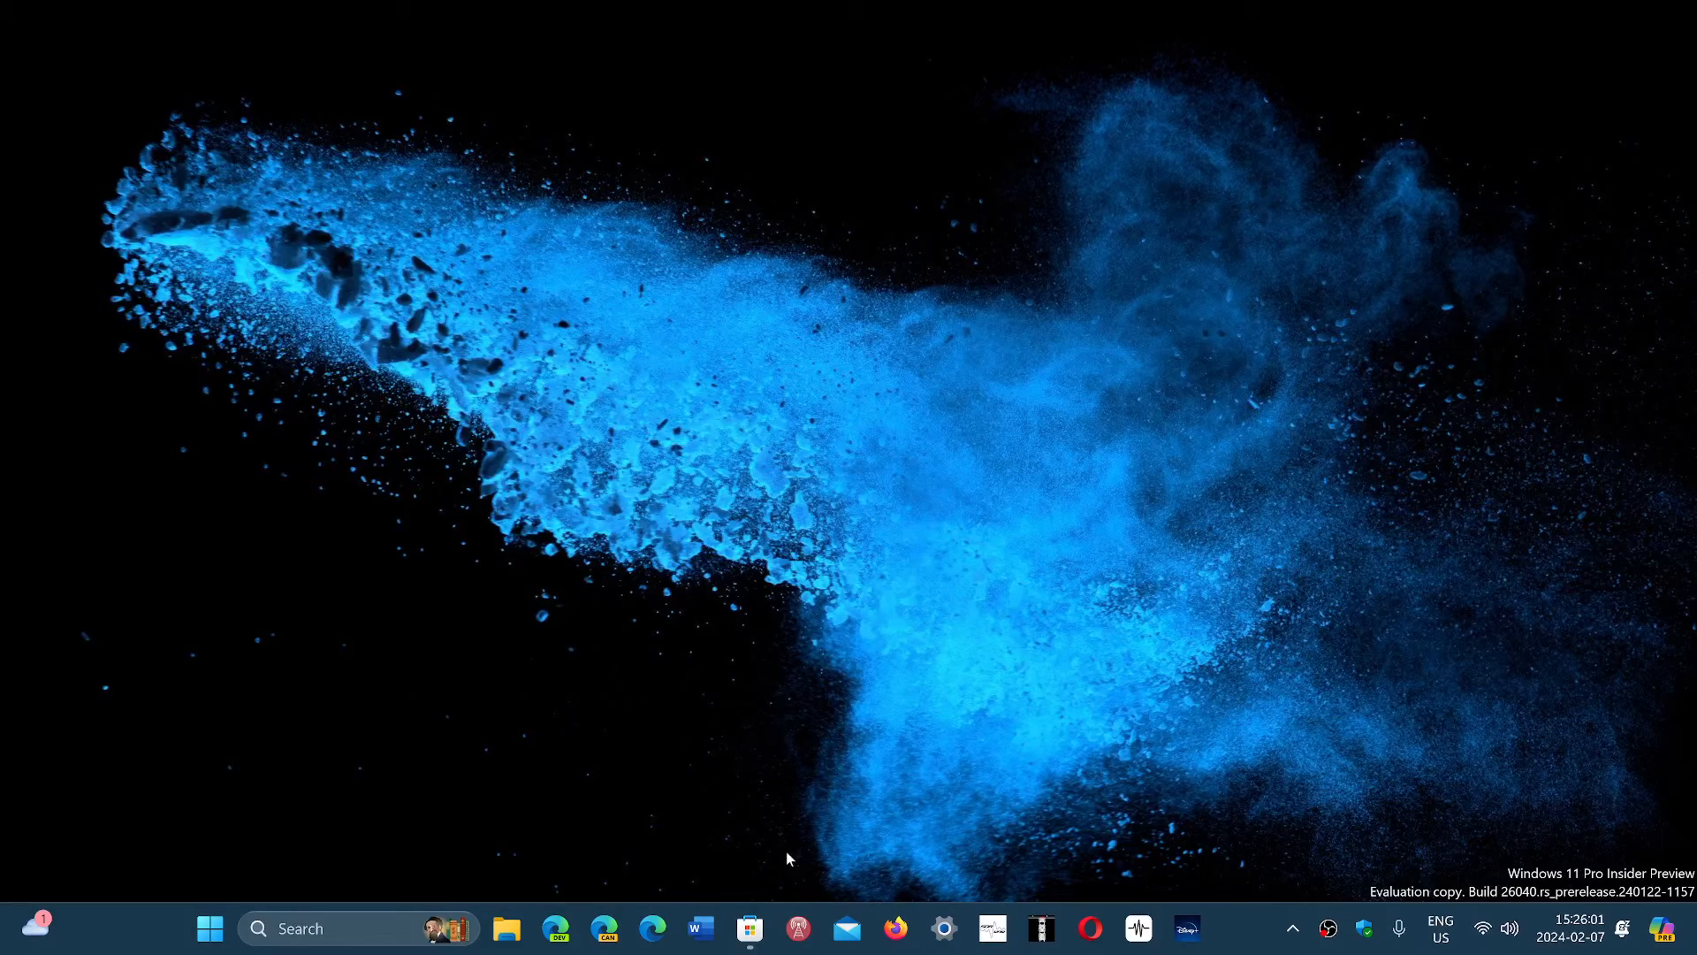
Show the Microsoft Store listing for PC Manager, installed with a 4.6 rating
click(749, 928)
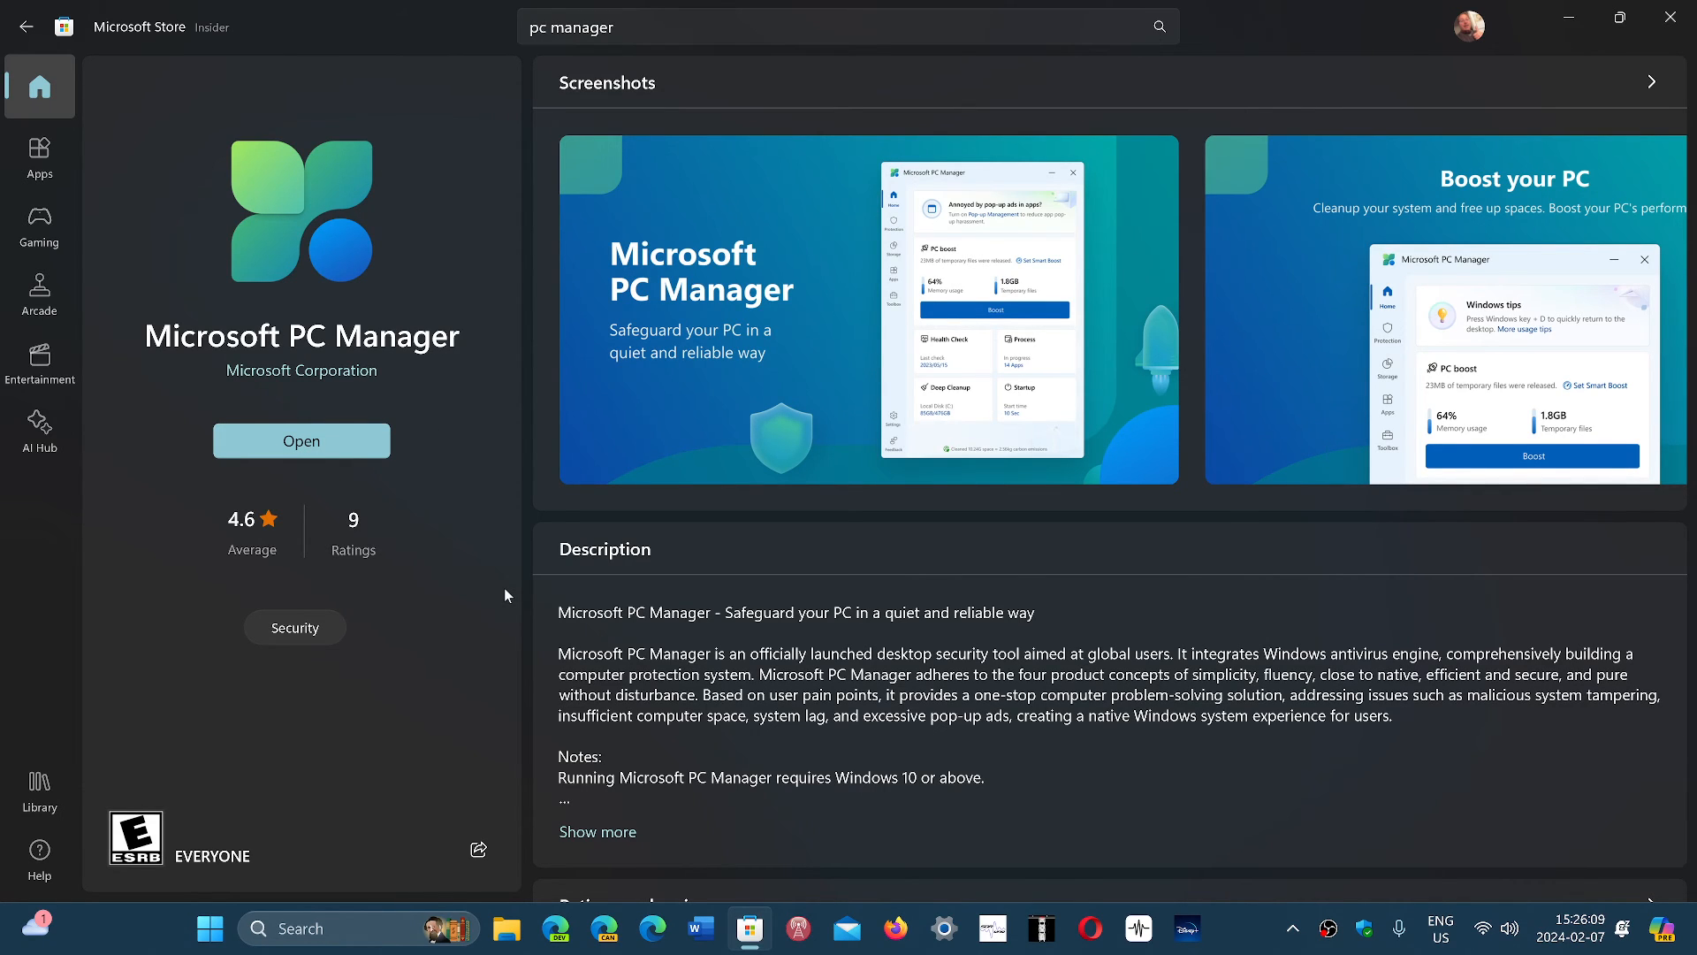
mouse_move(796, 597)
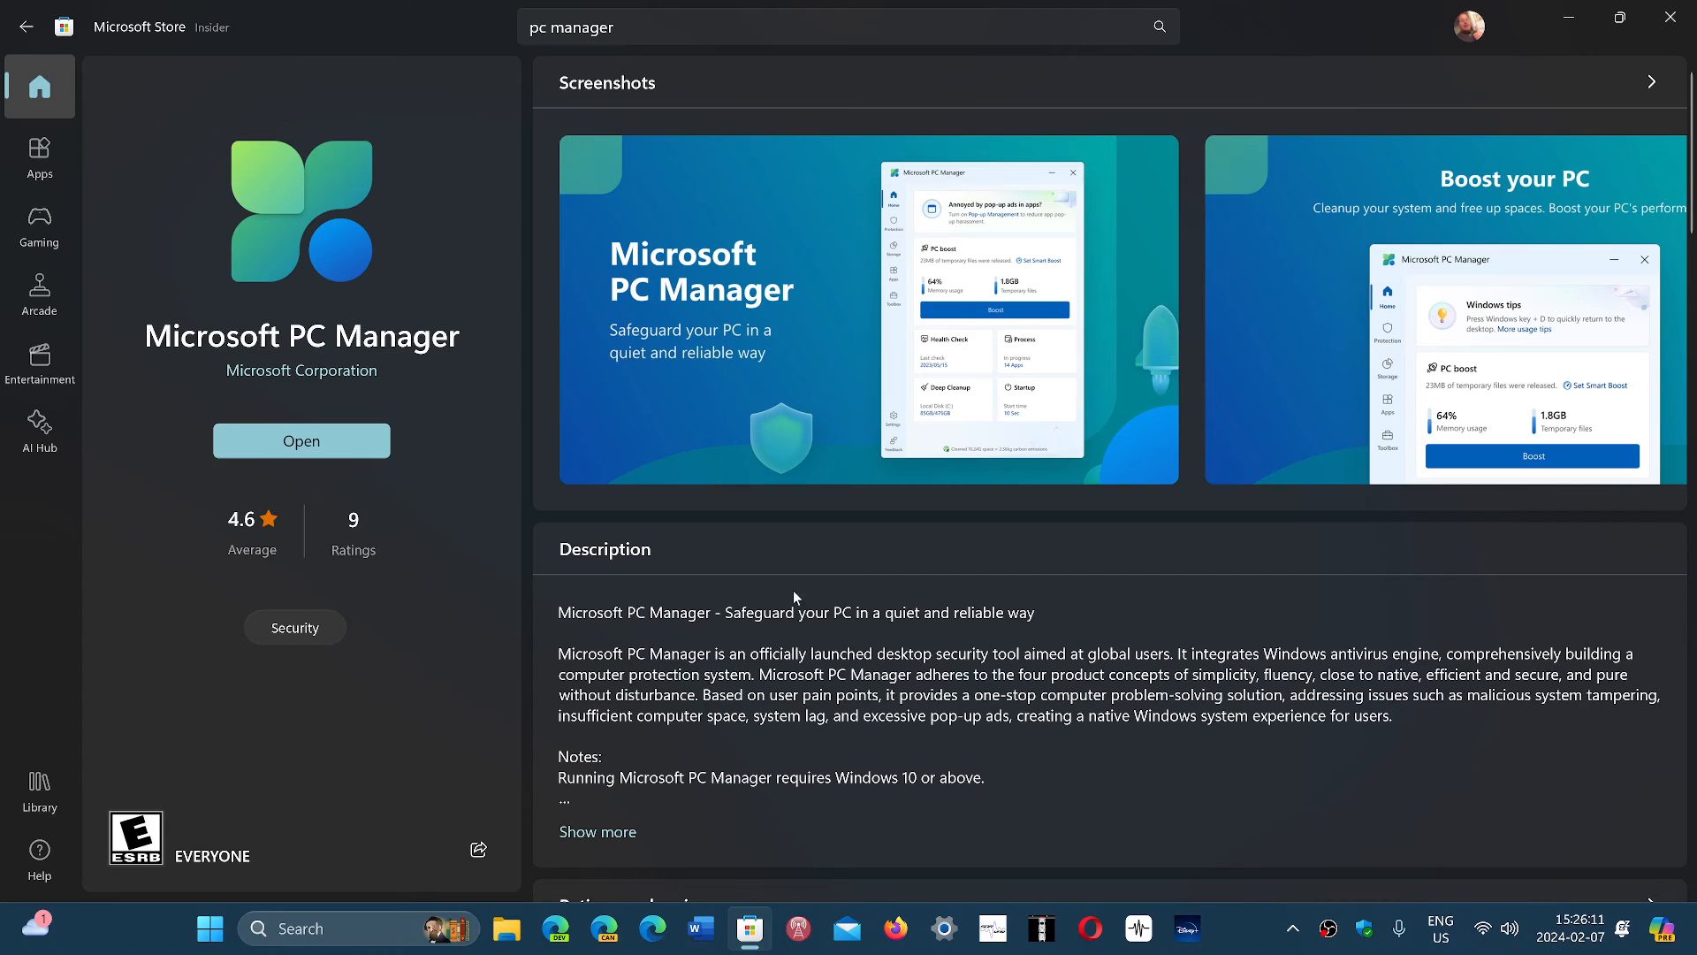